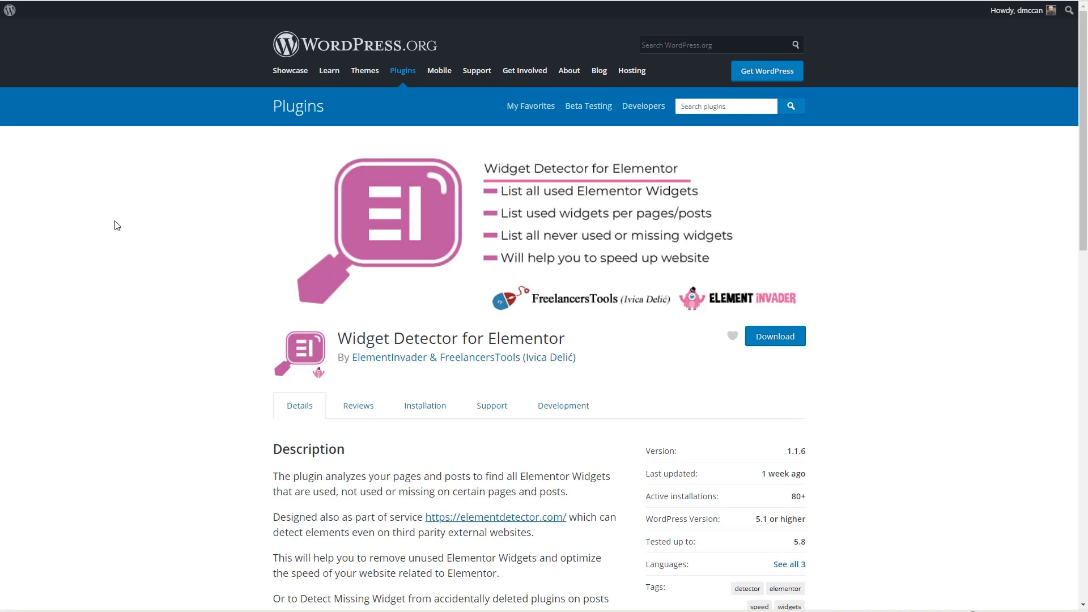
Step: Go from the E360 front page to the Installed Plugins list via the admin bar site menu
scroll(down, 3)
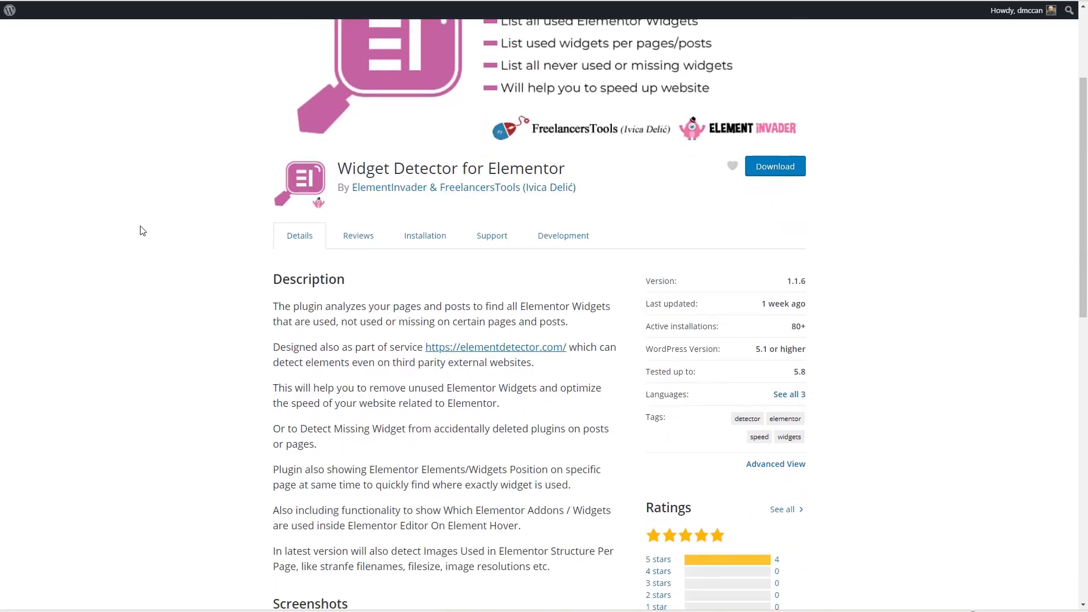
mouse_move(736, 563)
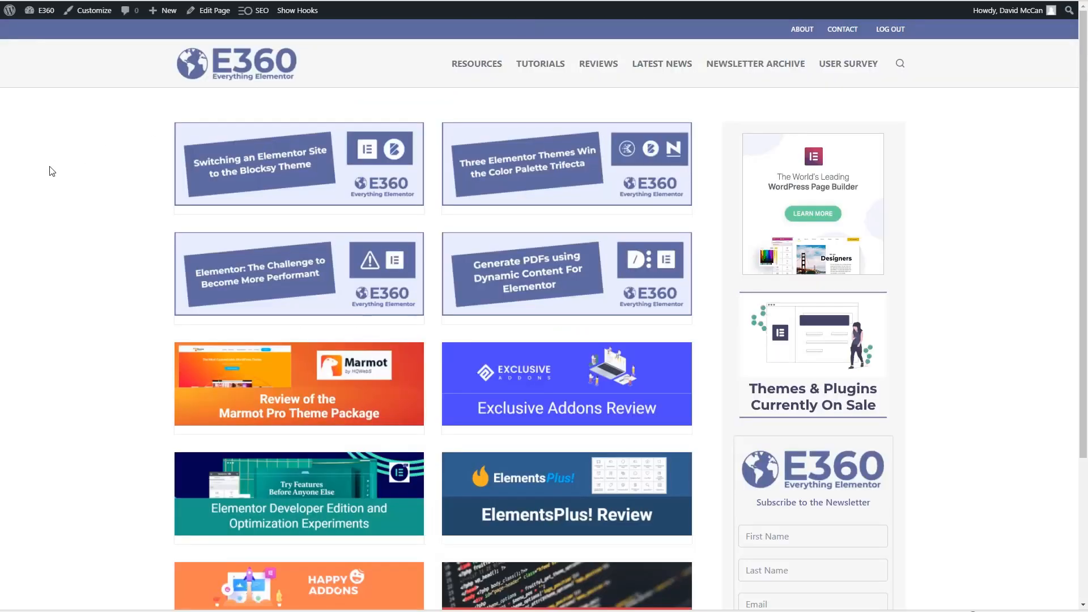
mouse_move(102, 144)
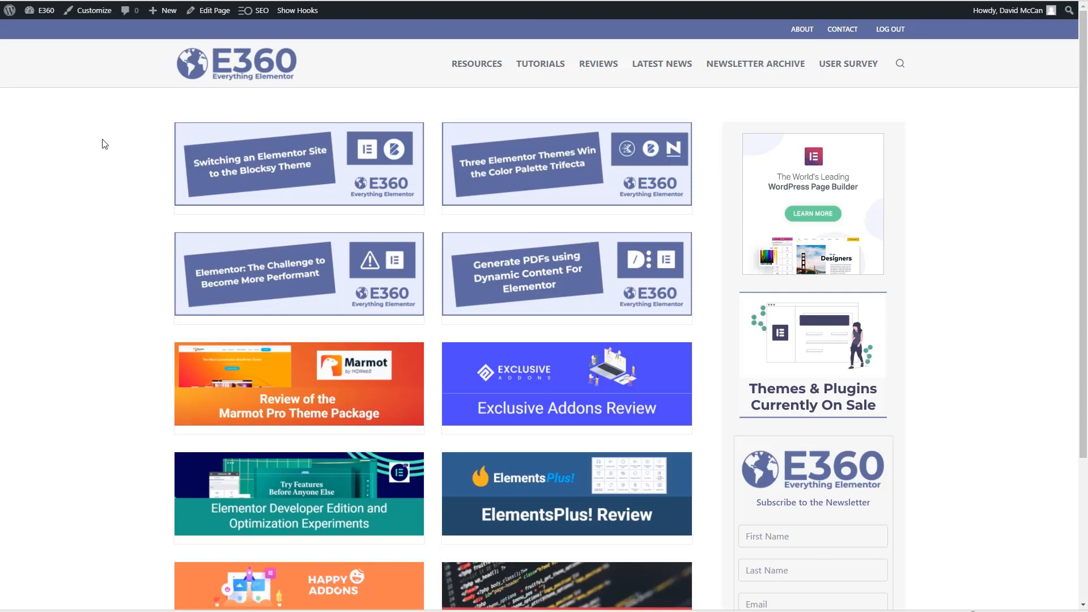
mouse_move(286, 93)
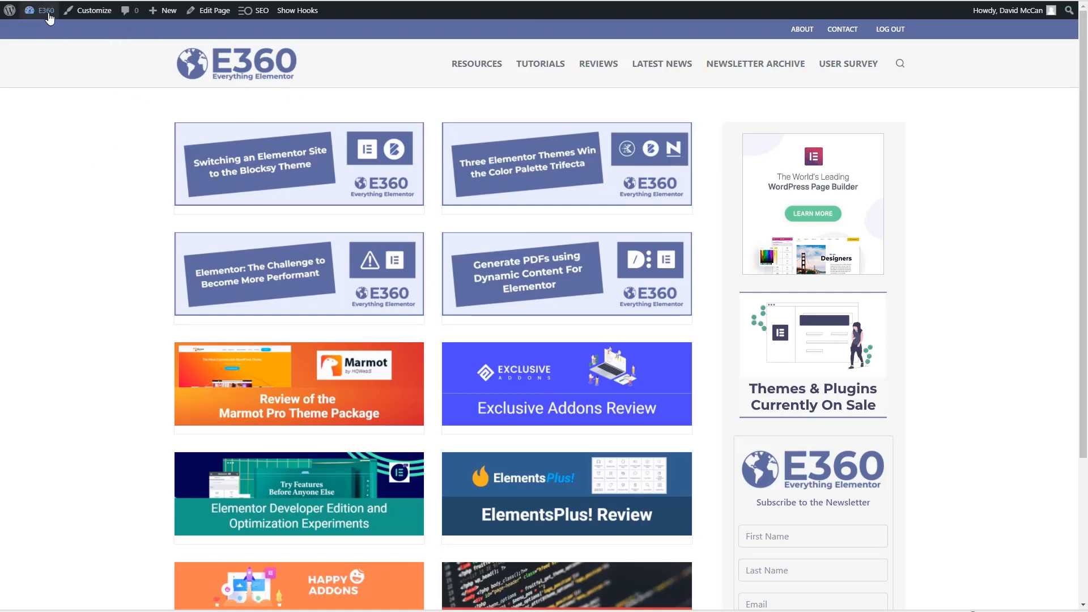
click(45, 10)
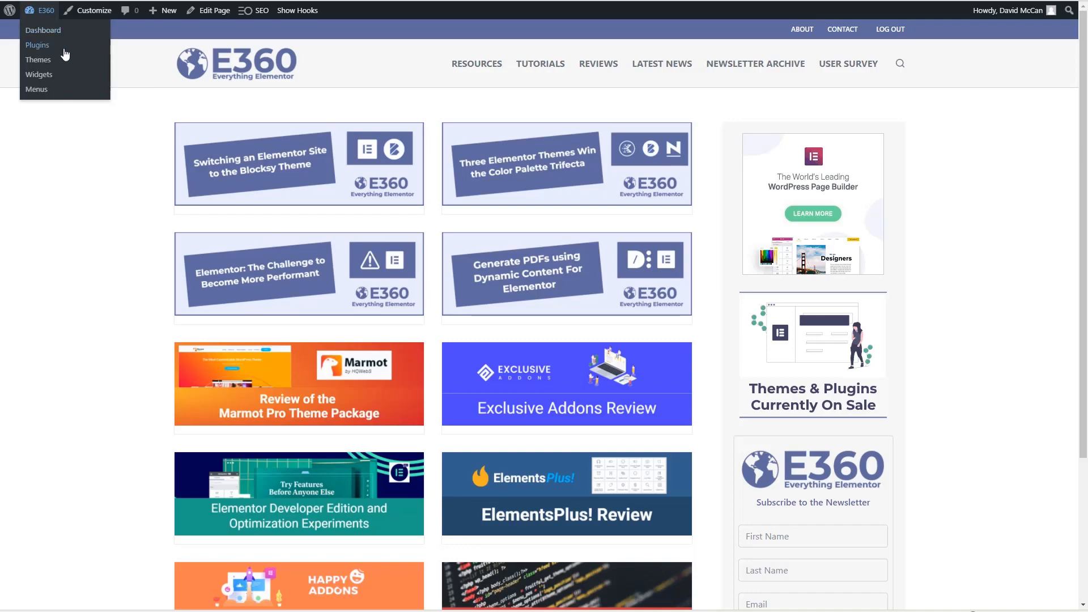
click(38, 44)
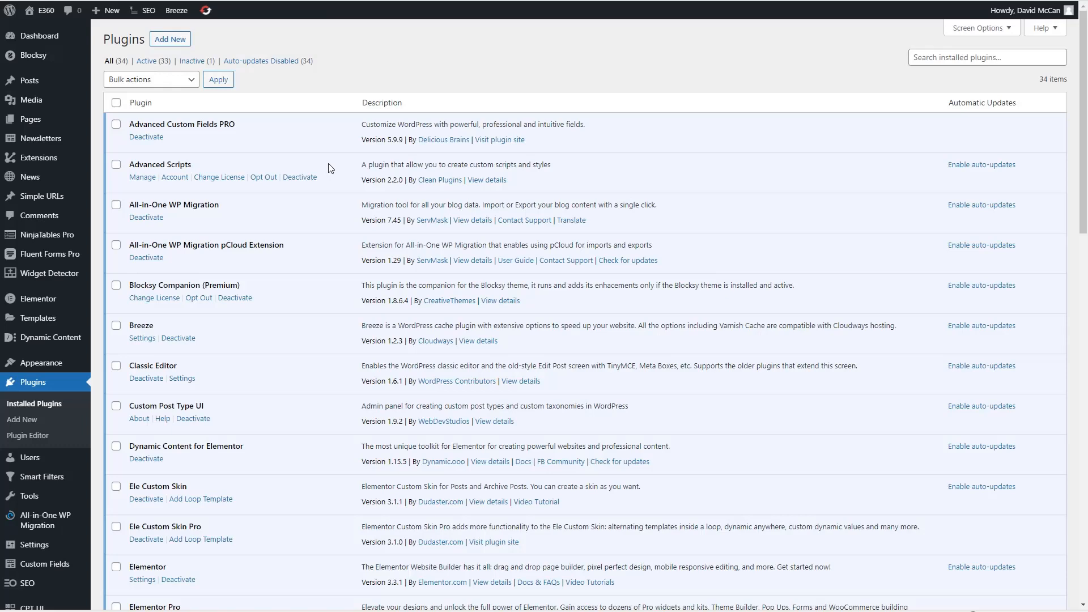
scroll(down, 3)
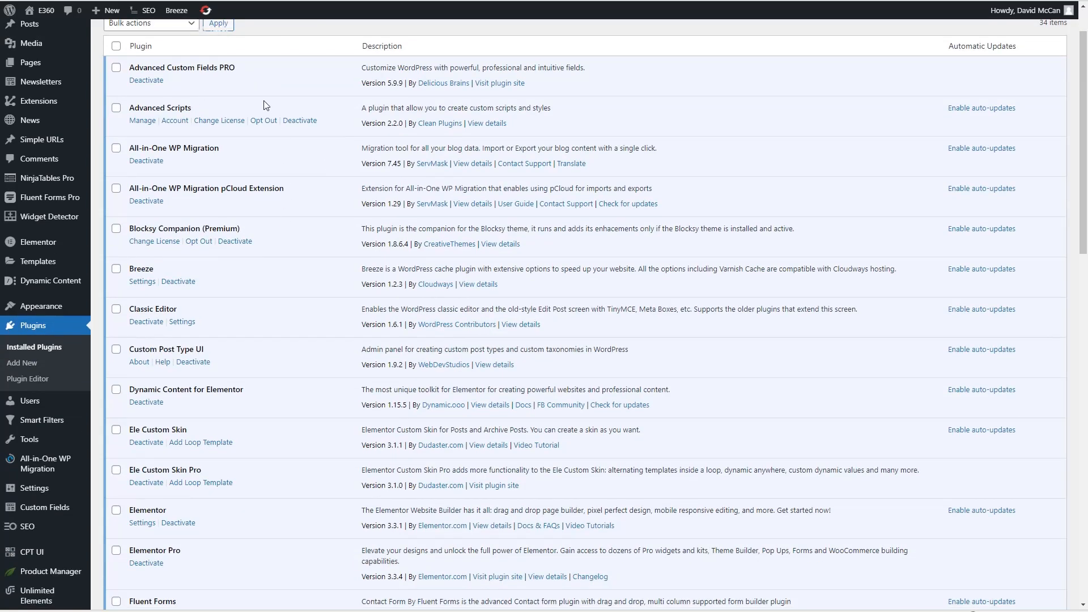
scroll(down, 3)
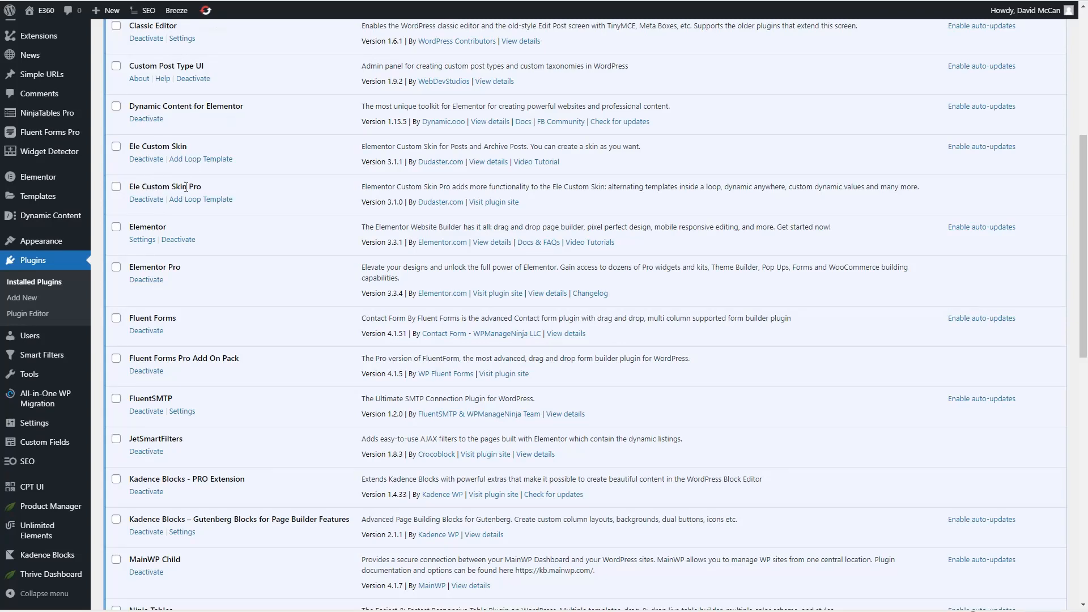
scroll(down, 3)
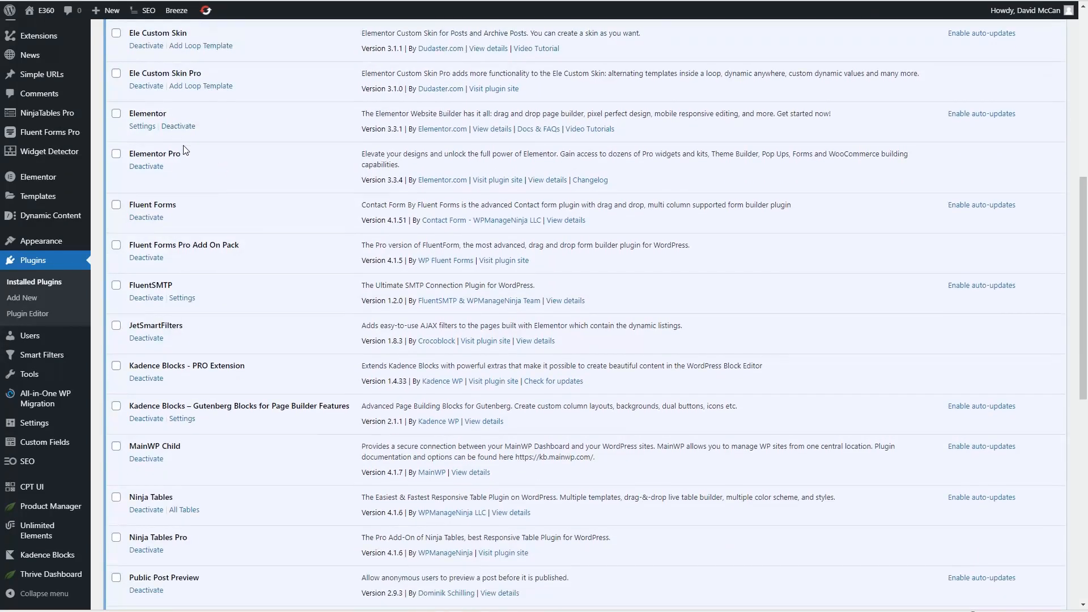
scroll(down, 3)
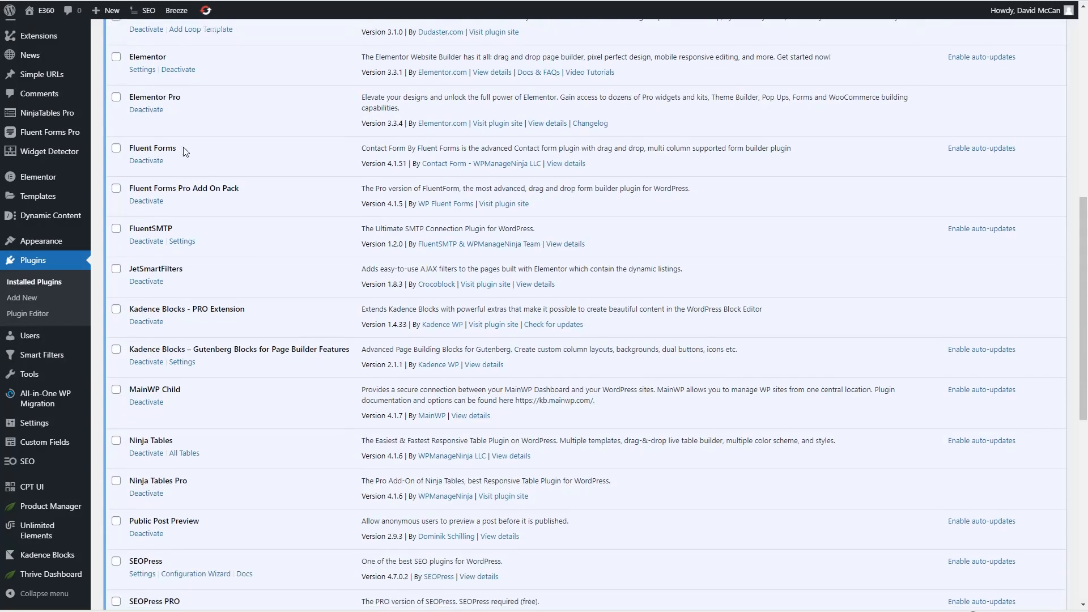
mouse_move(199, 155)
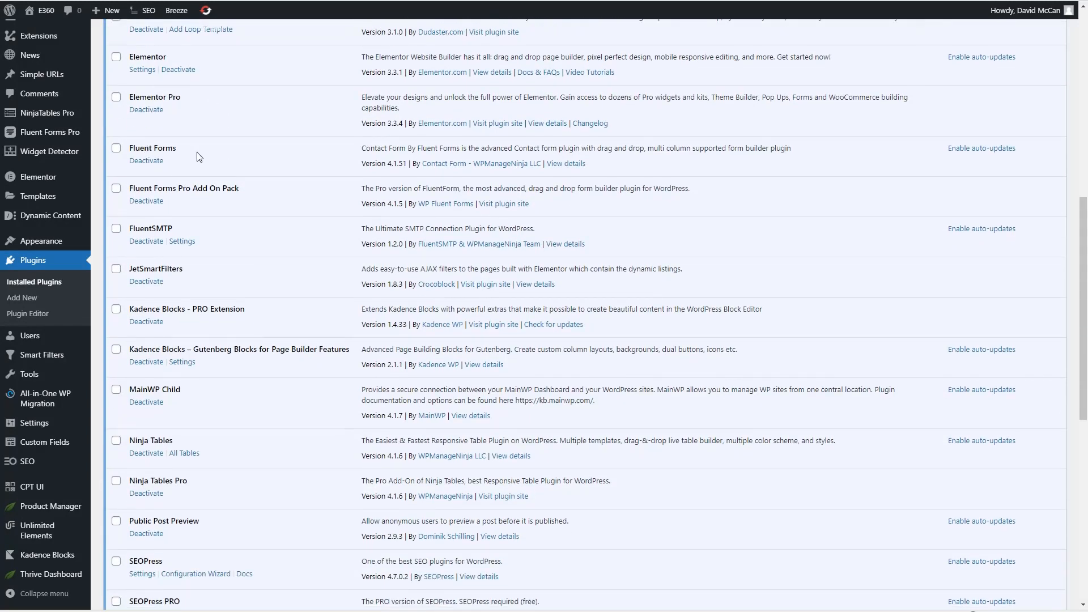
scroll(down, 3)
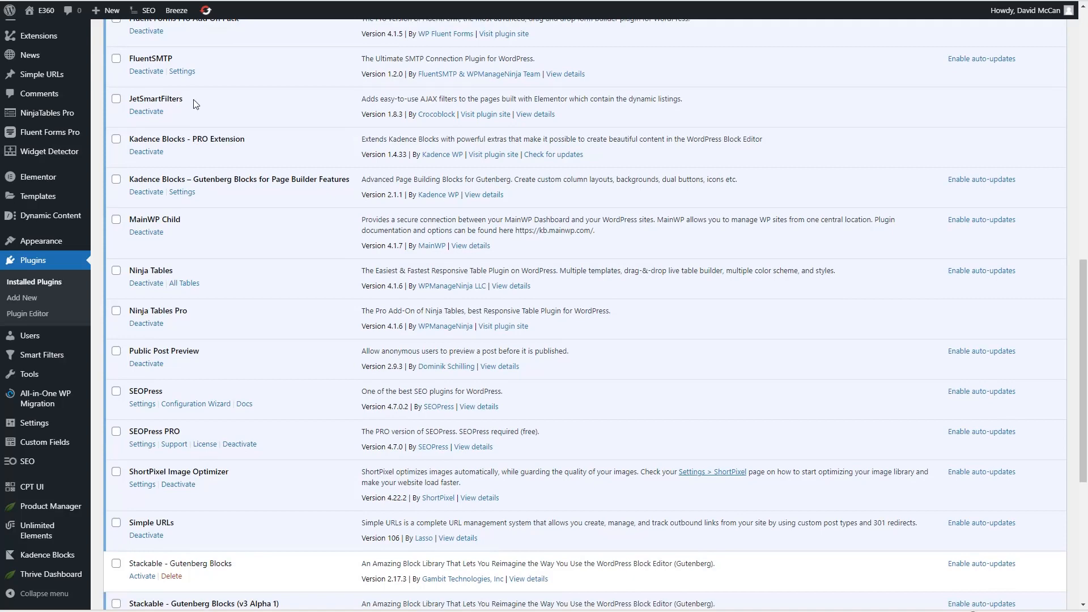
scroll(down, 3)
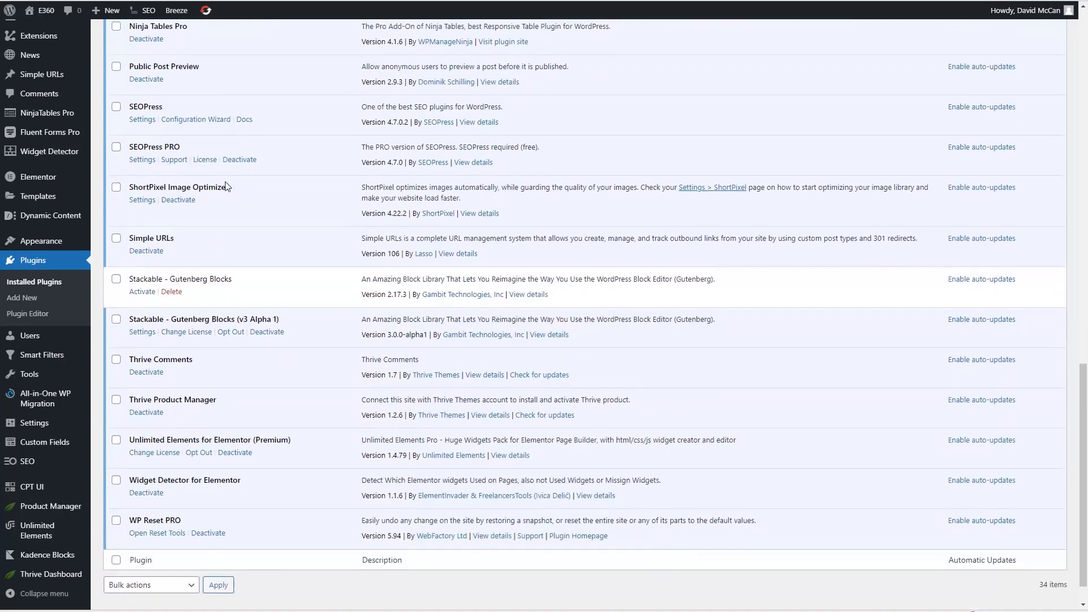
scroll(down, 3)
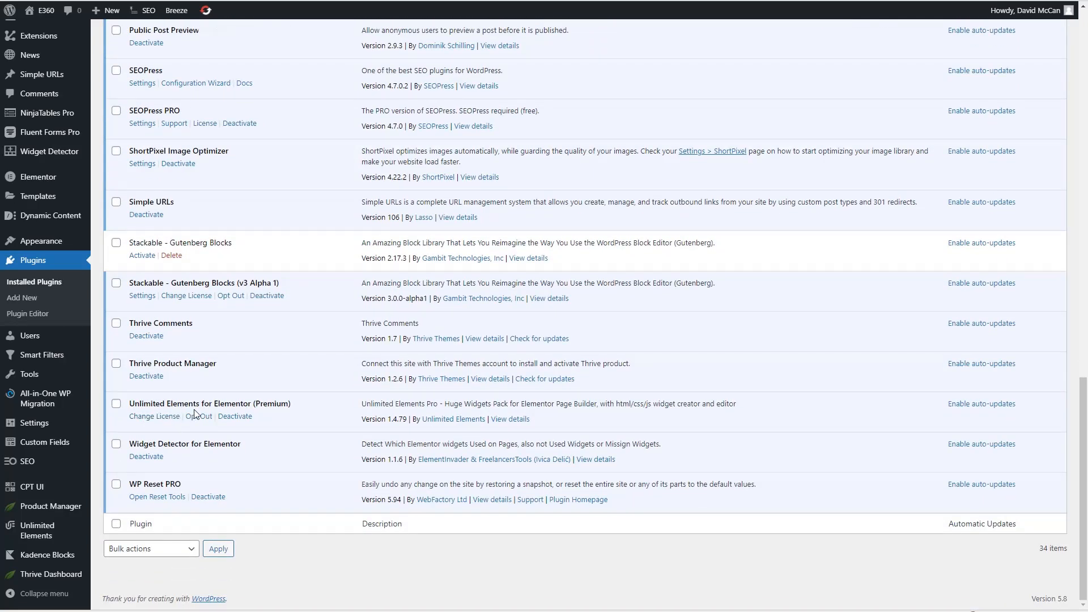
mouse_move(138, 440)
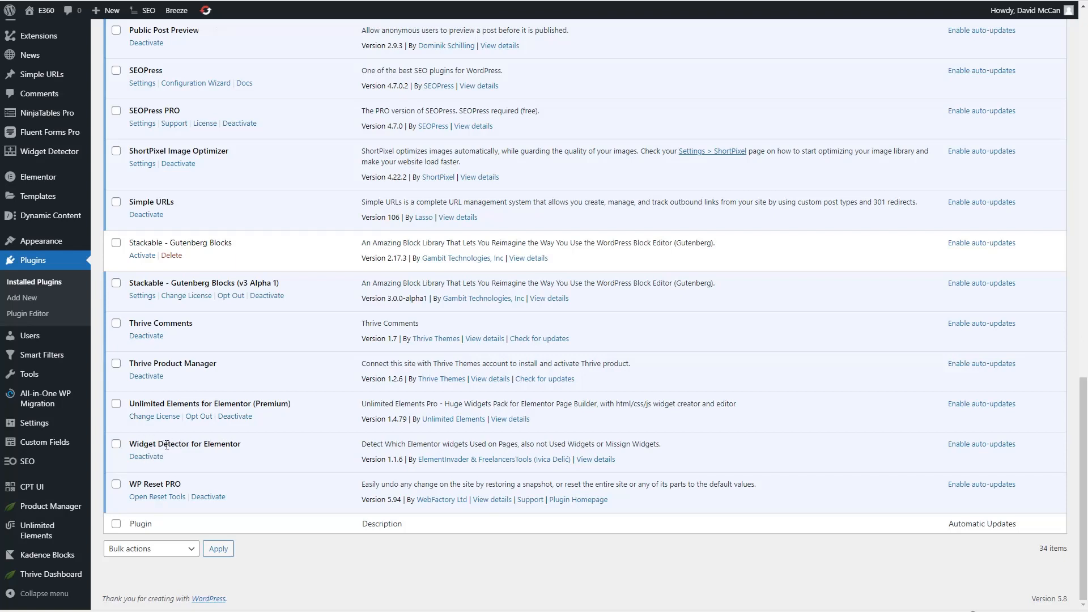
mouse_move(242, 374)
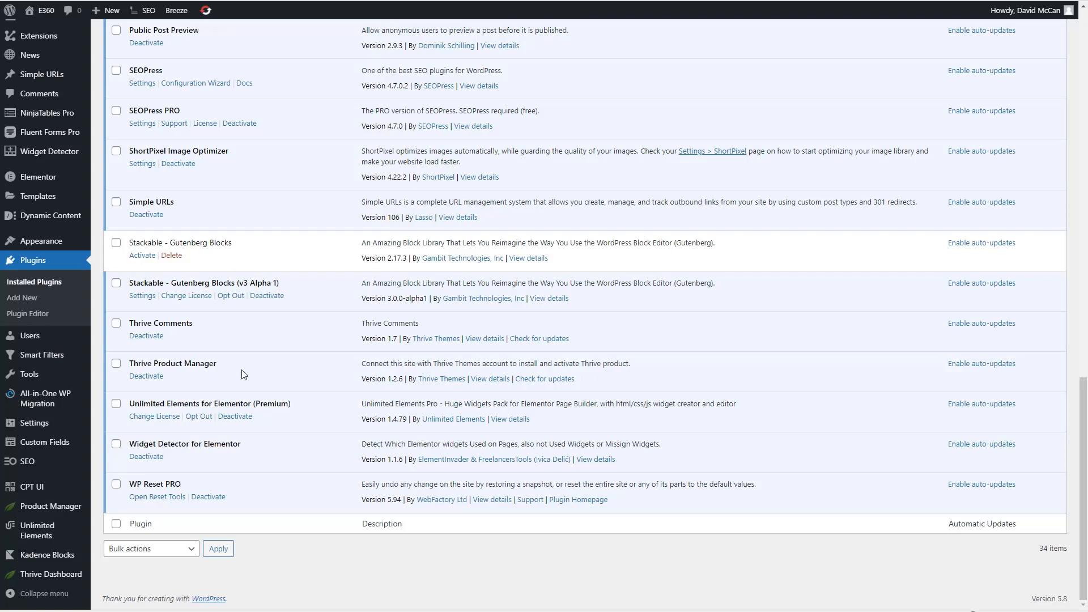
mouse_move(218, 144)
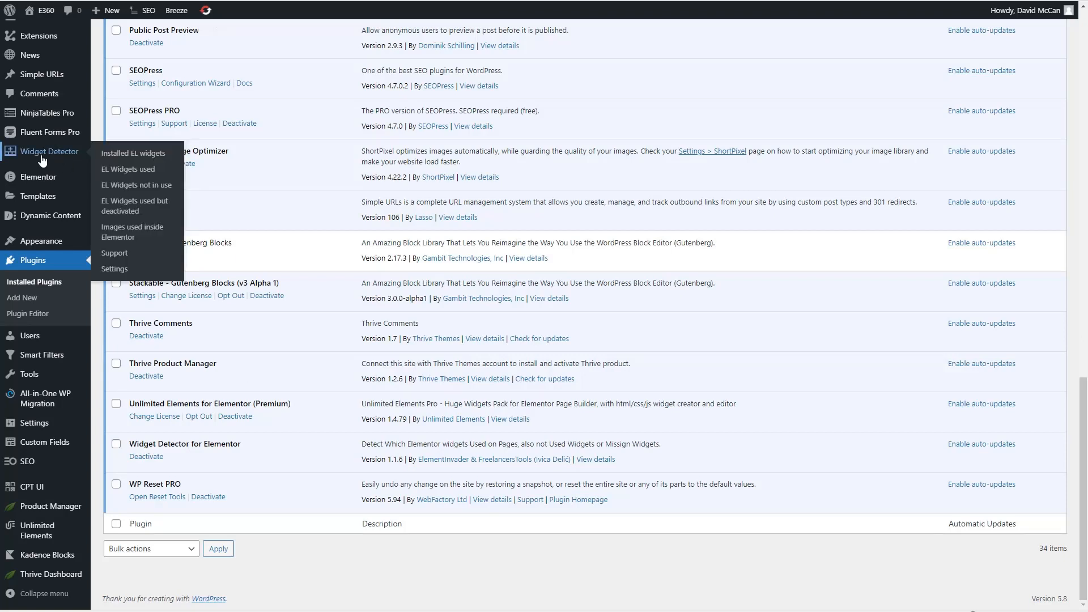
mouse_move(55, 159)
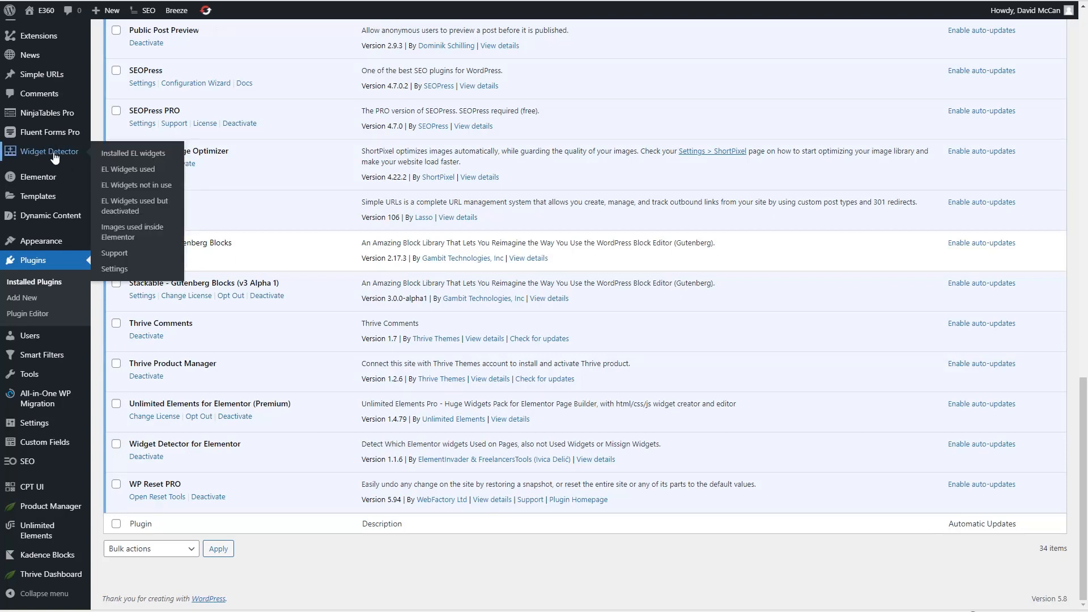
mouse_move(131, 231)
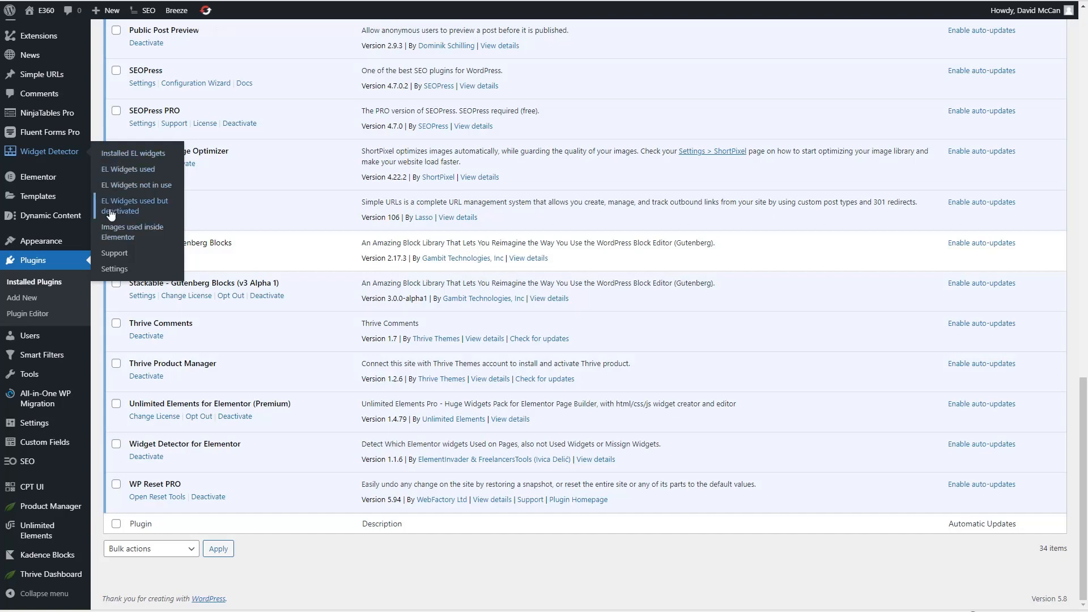
mouse_move(117, 236)
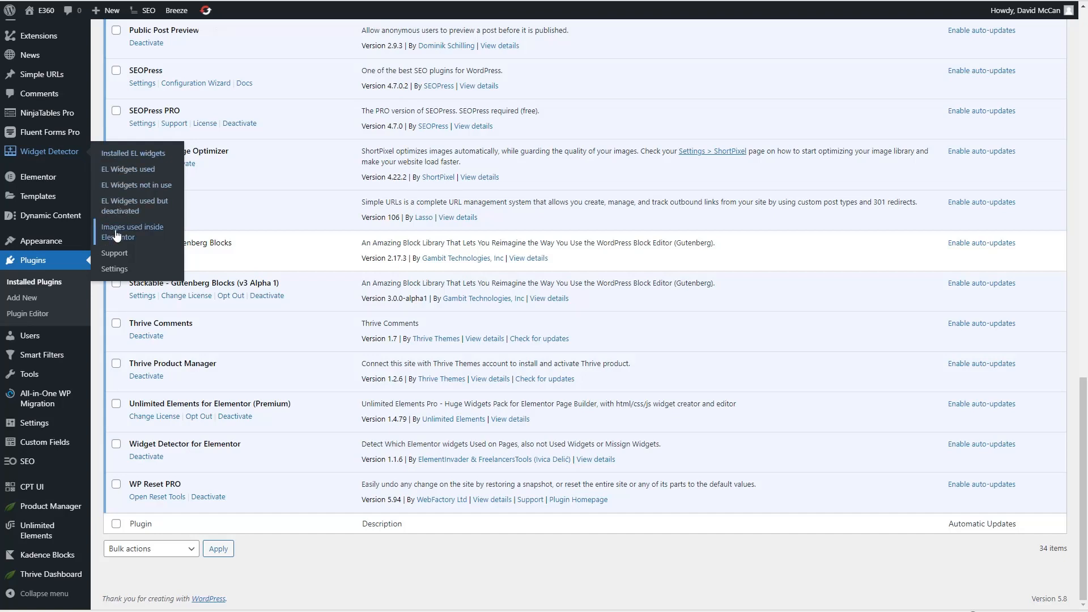
mouse_move(137, 258)
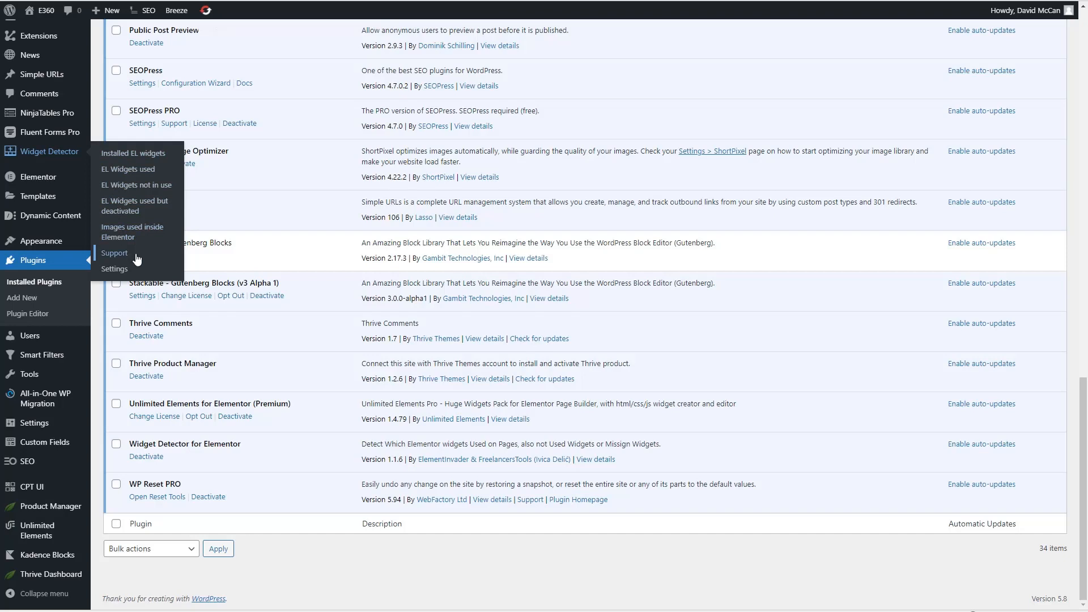
mouse_move(123, 256)
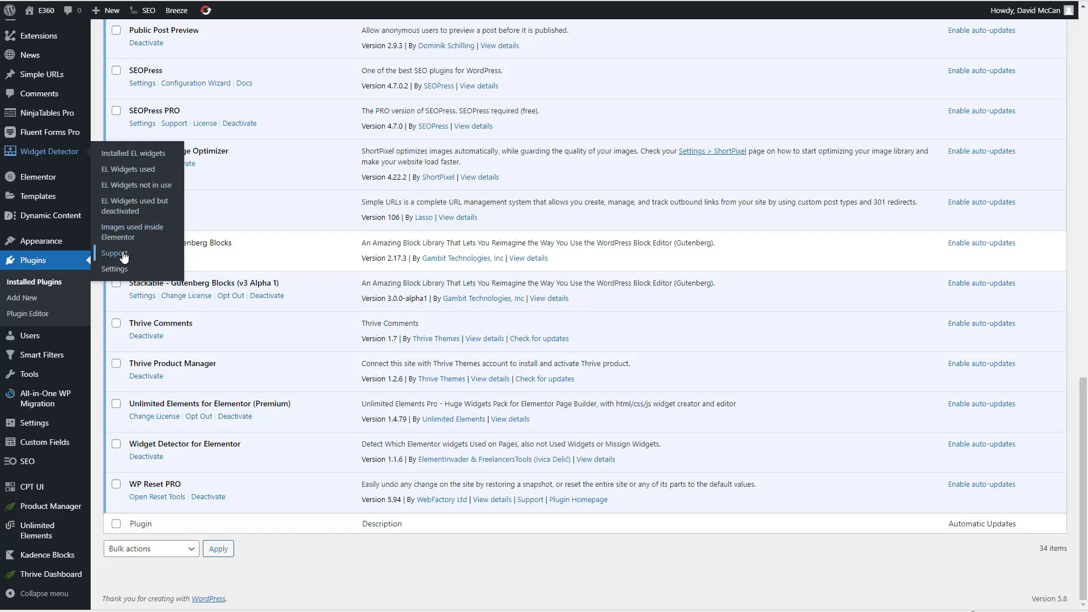
mouse_move(146, 257)
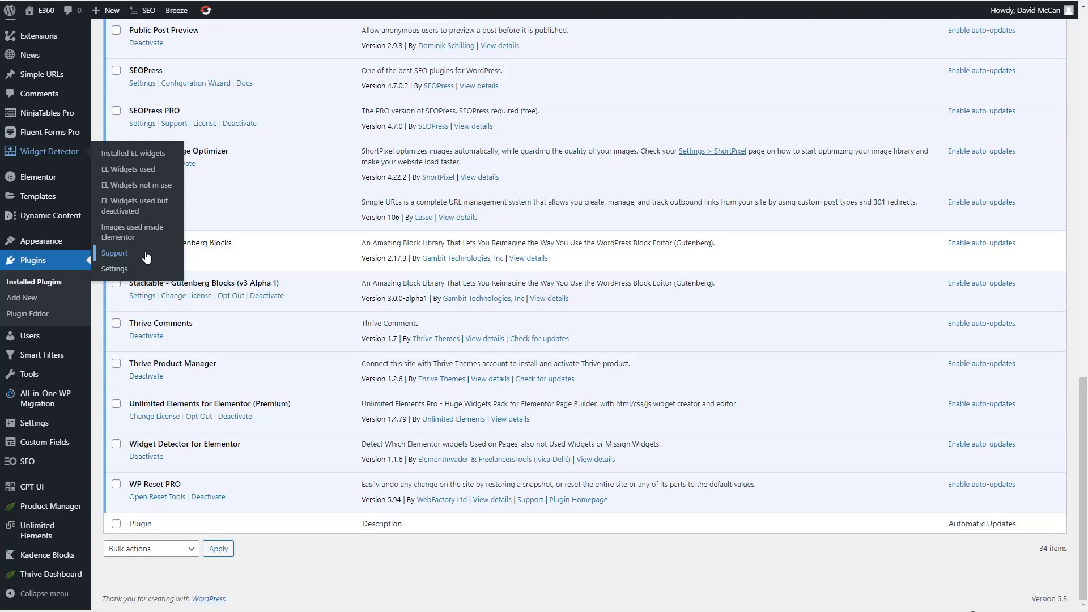
mouse_move(114, 270)
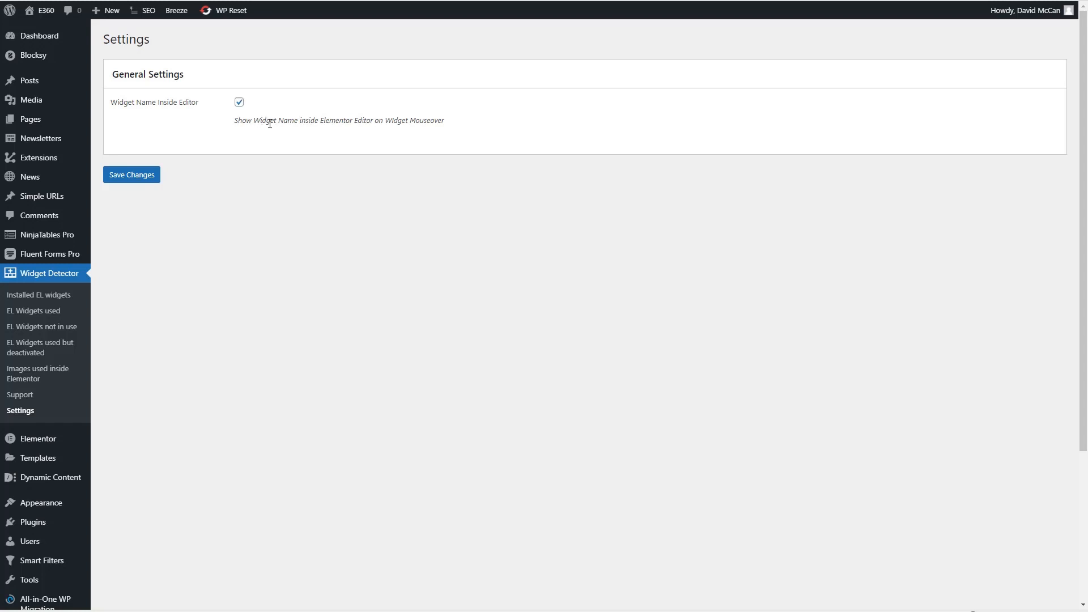
mouse_move(309, 123)
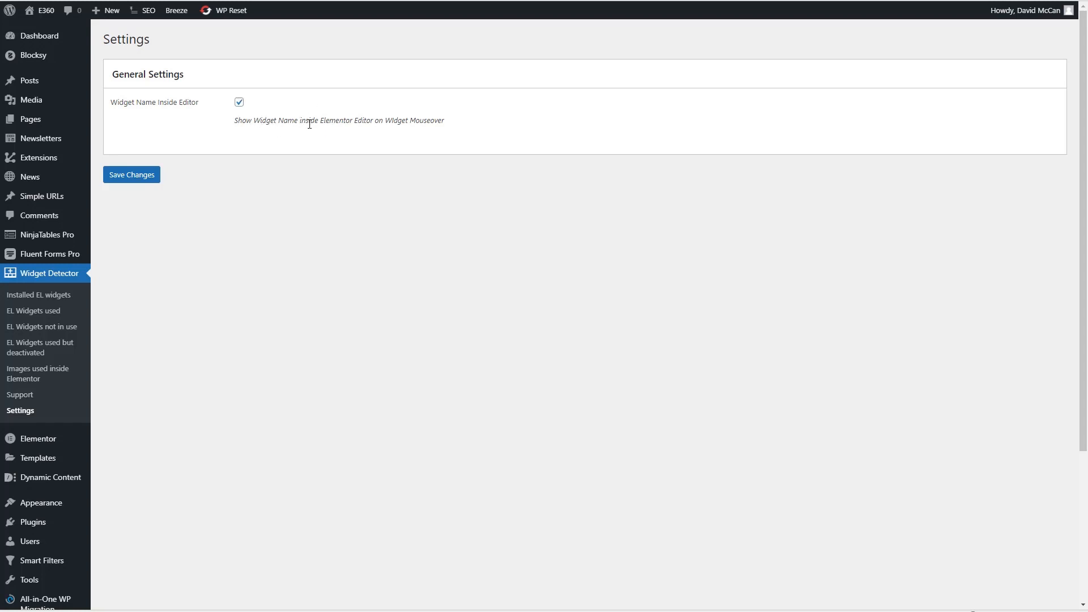
mouse_move(316, 124)
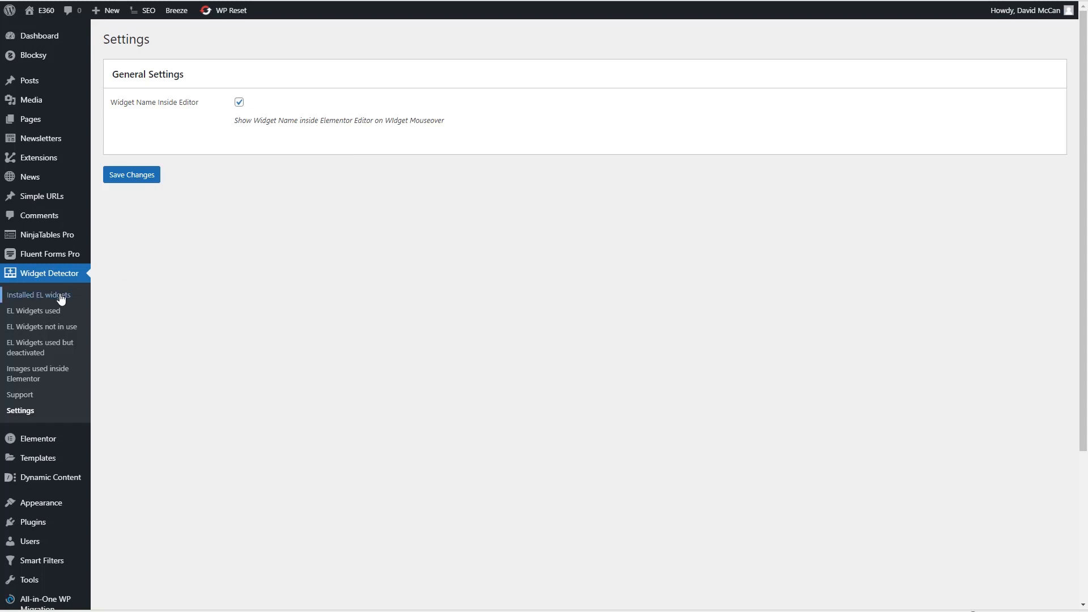
Step: View the Installed EL widgets report and scroll to theme, Elementor Pro and core WordPress widgets
click(39, 295)
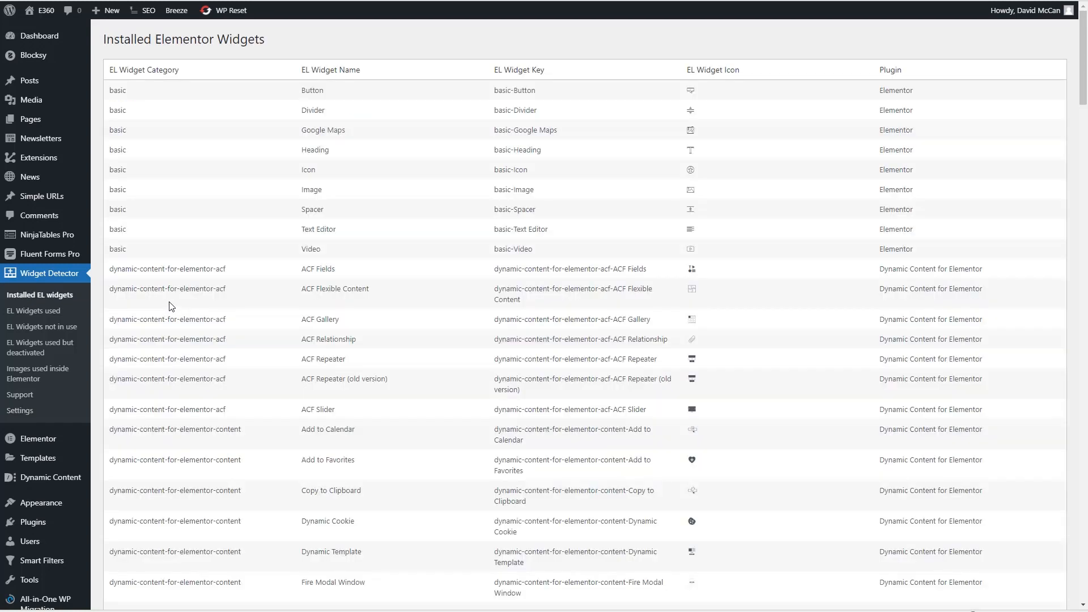
mouse_move(234, 187)
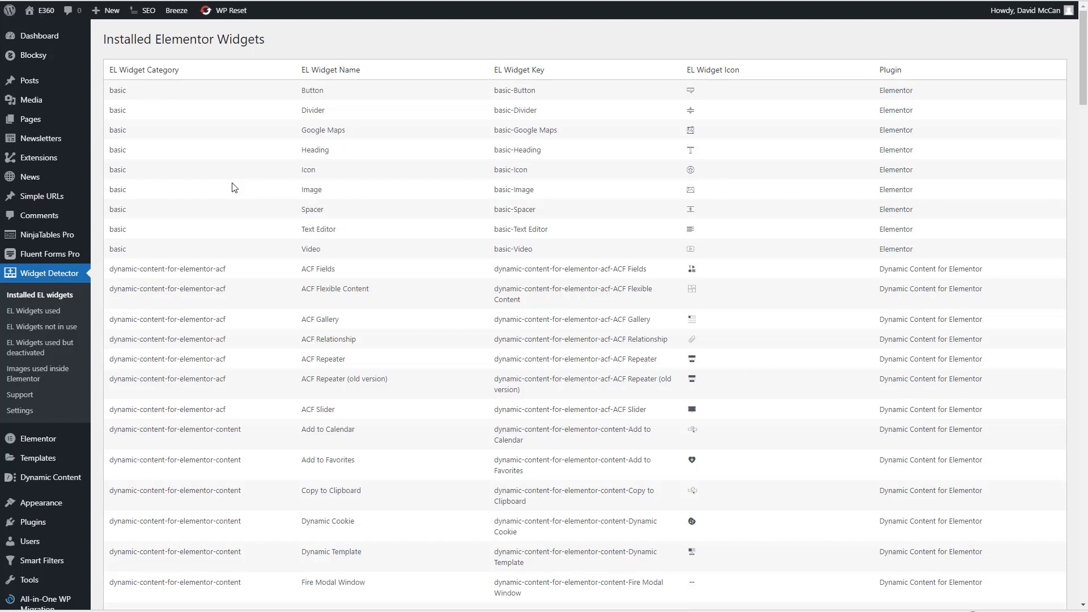
mouse_move(224, 185)
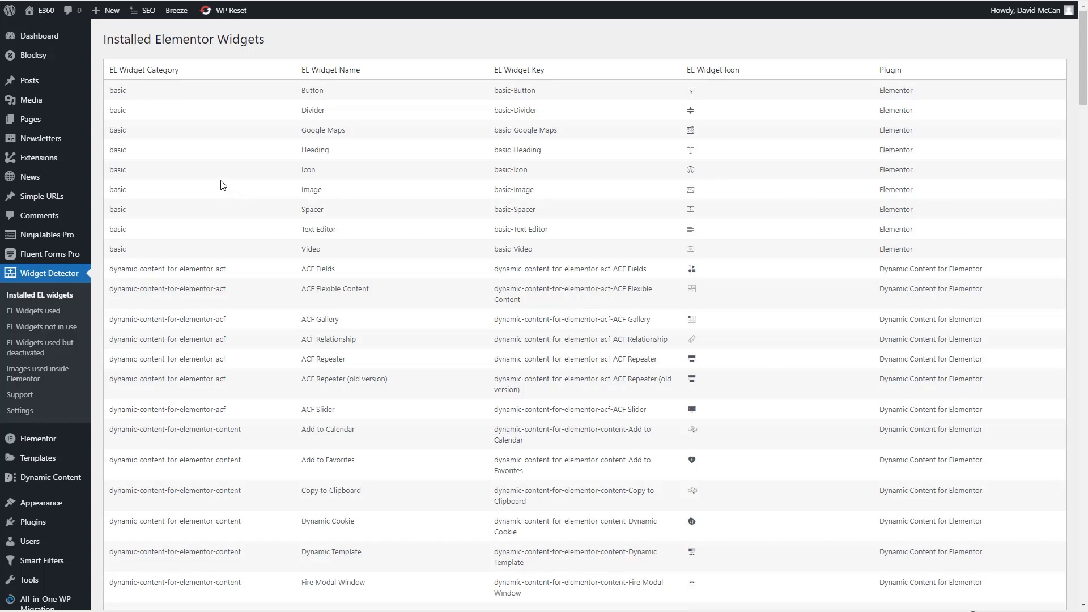
mouse_move(252, 193)
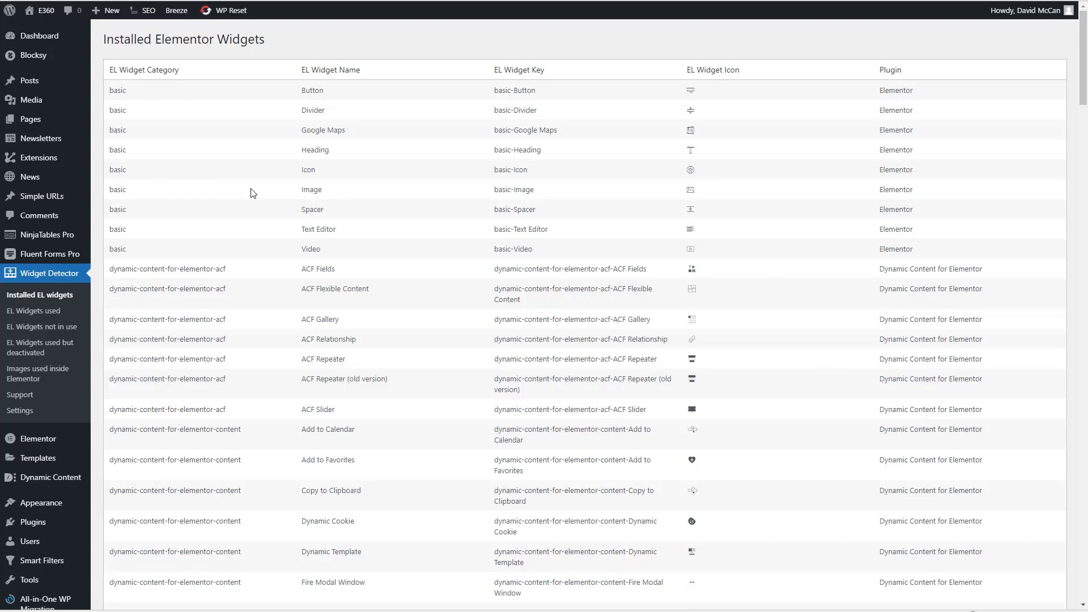
mouse_move(261, 194)
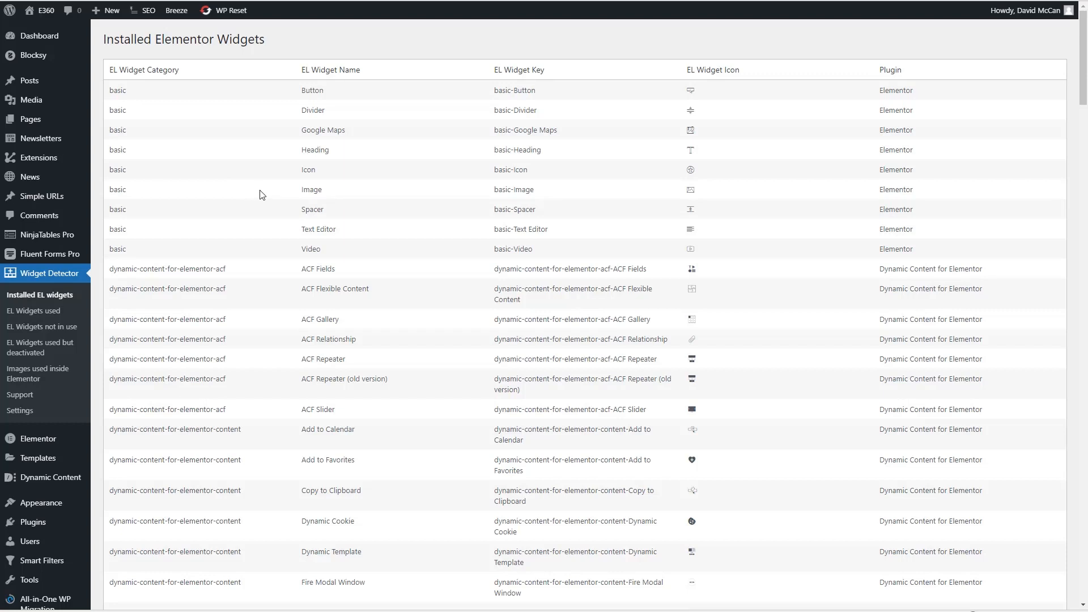
mouse_move(187, 92)
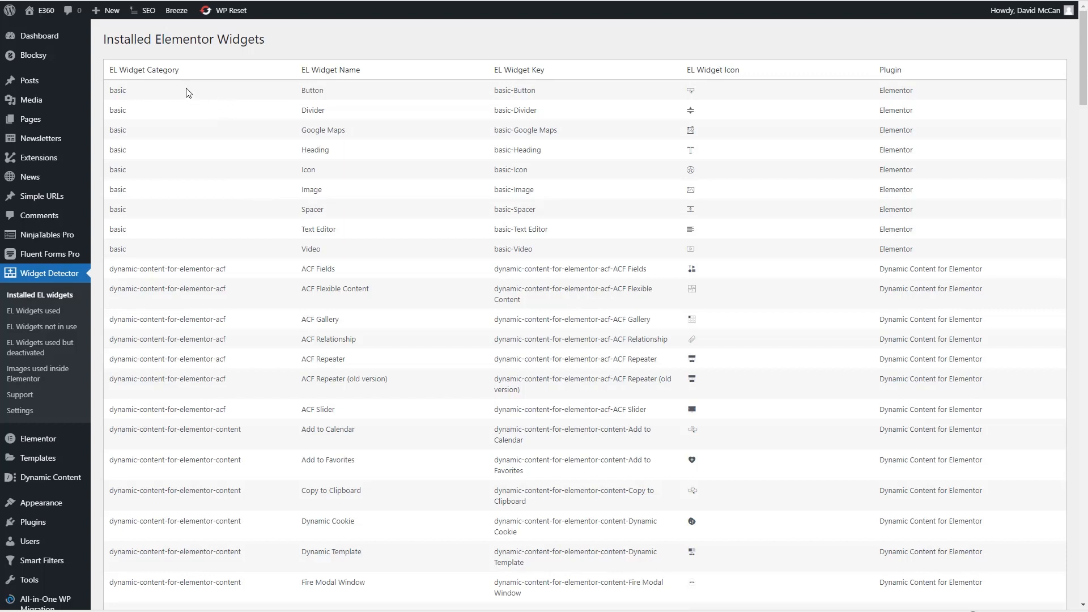
mouse_move(122, 75)
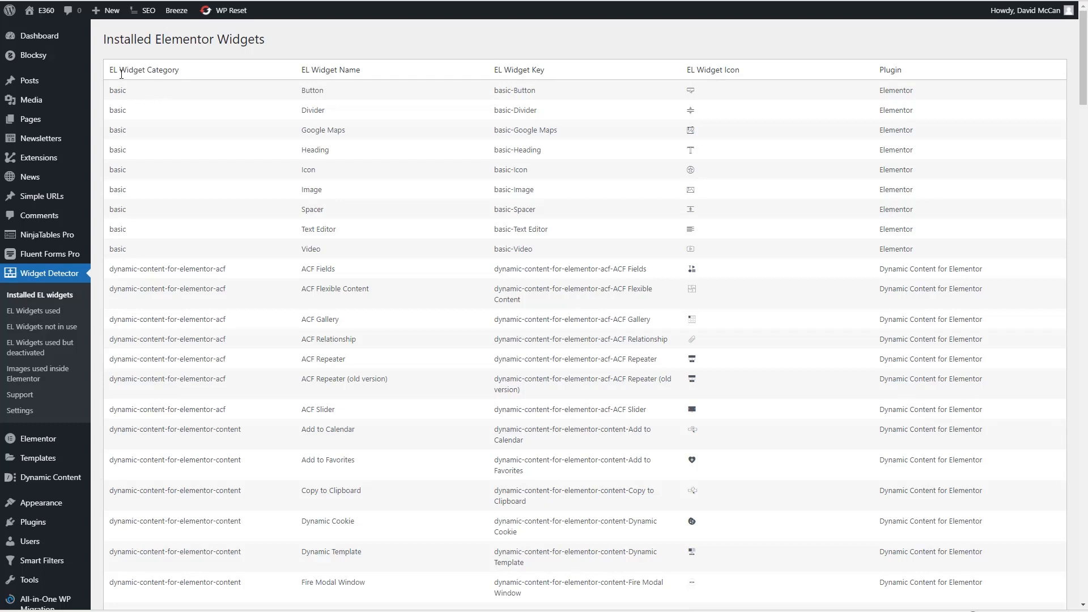
mouse_move(159, 85)
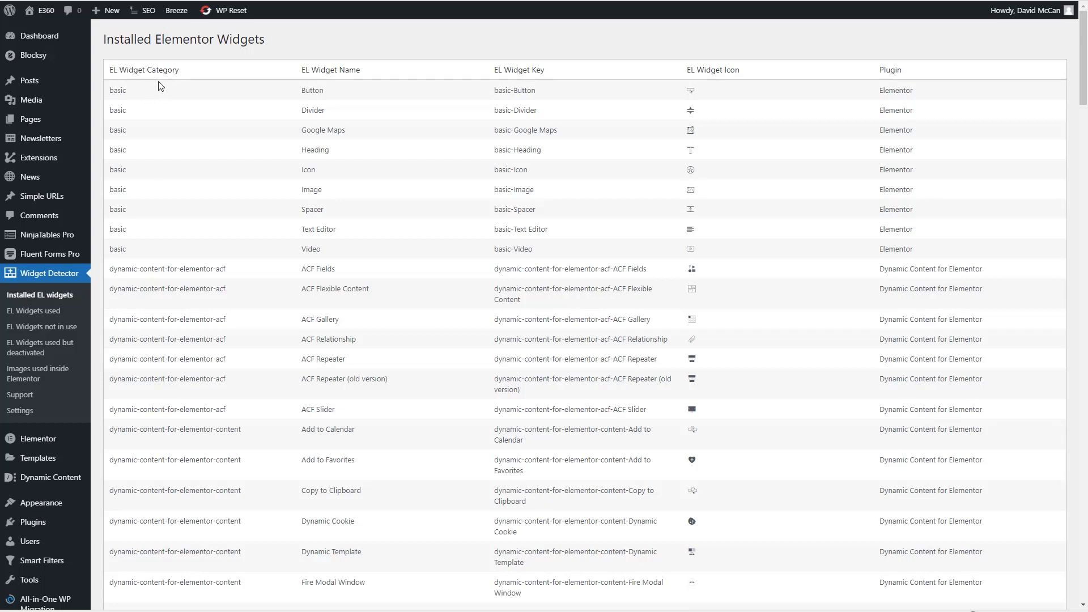
mouse_move(125, 241)
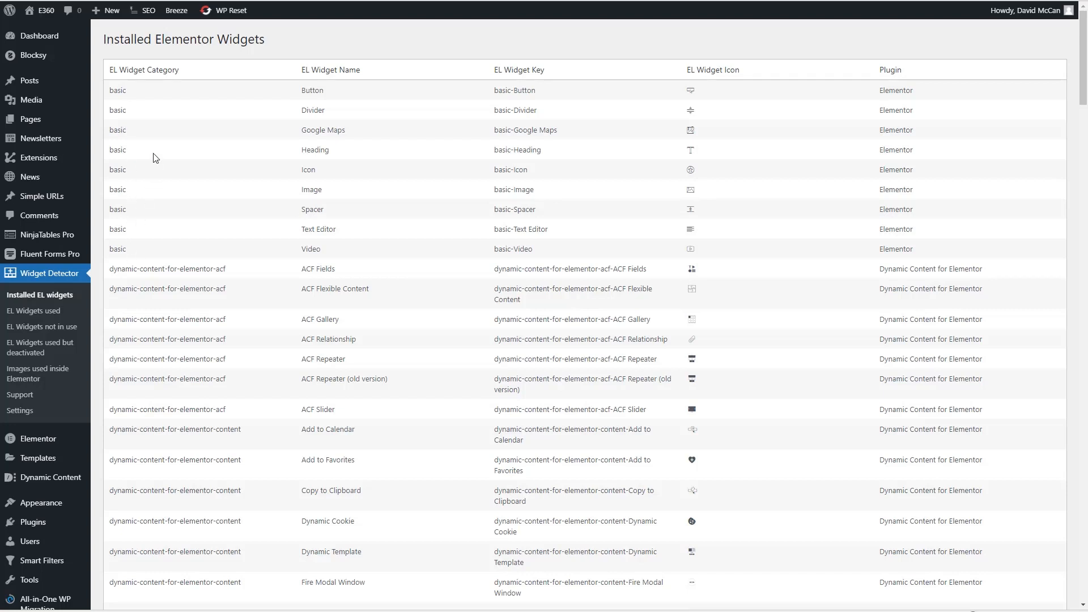
mouse_move(137, 91)
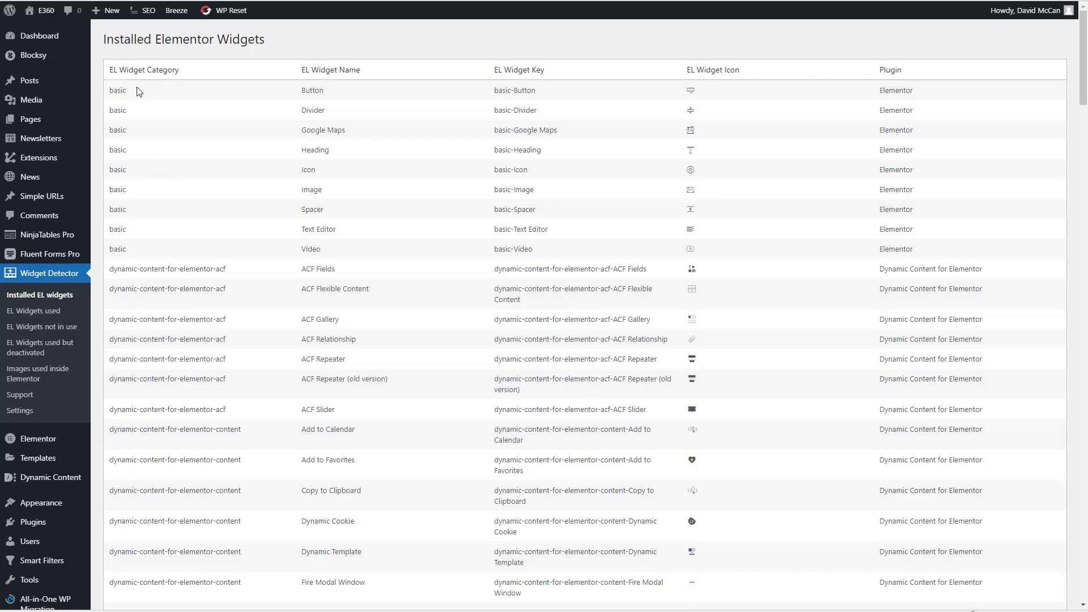
mouse_move(140, 95)
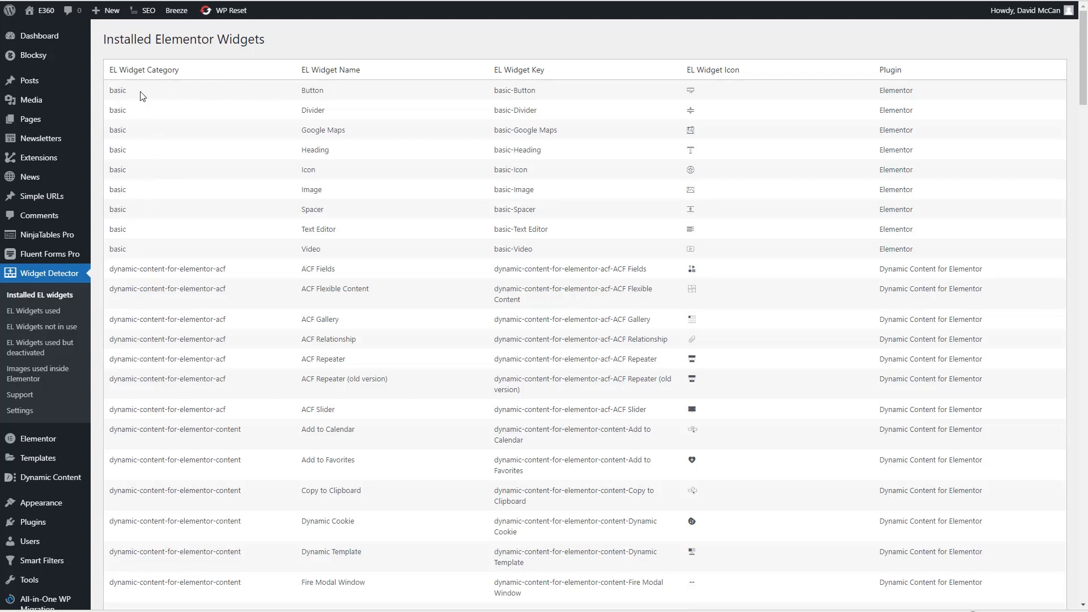
mouse_move(330, 270)
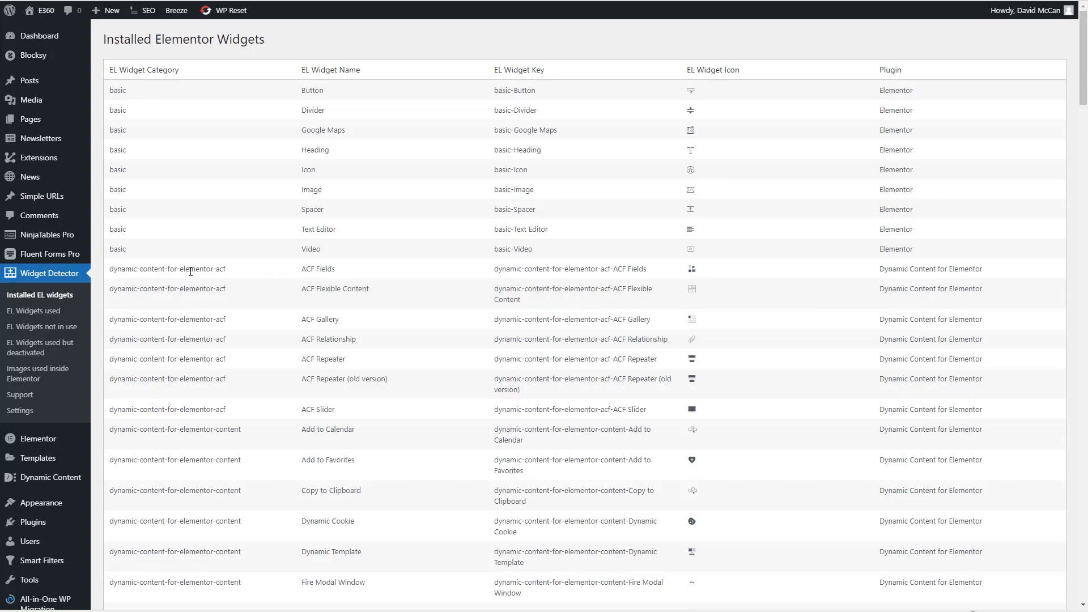
mouse_move(271, 274)
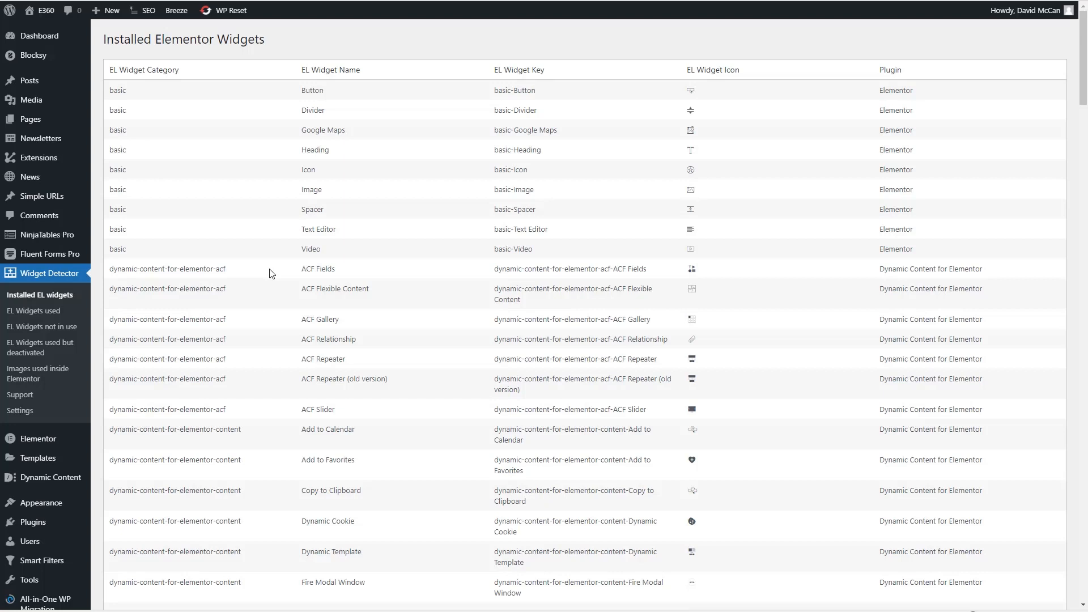
mouse_move(350, 201)
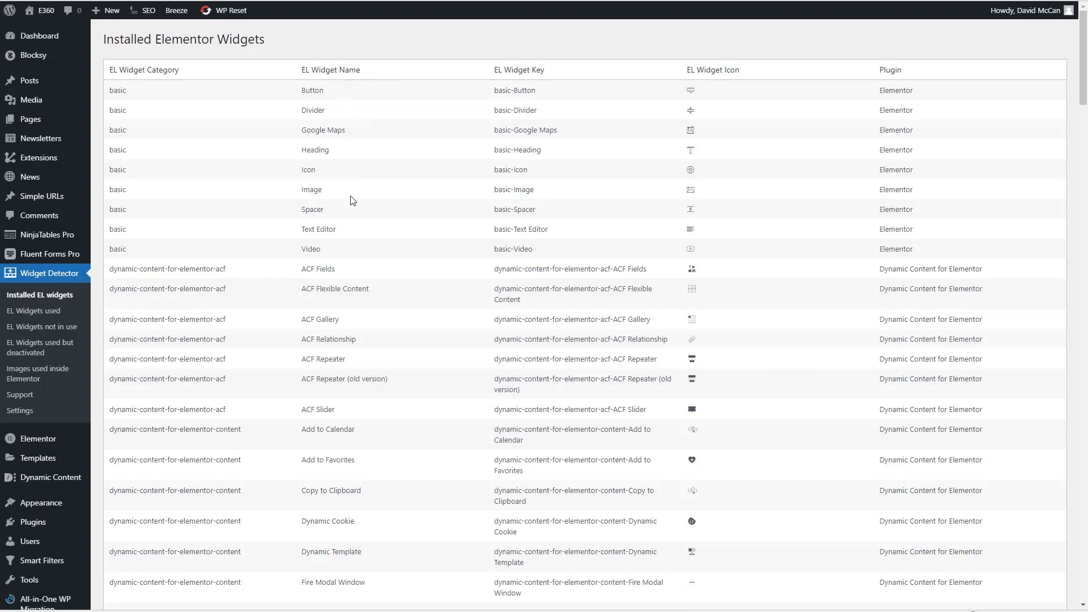
mouse_move(537, 153)
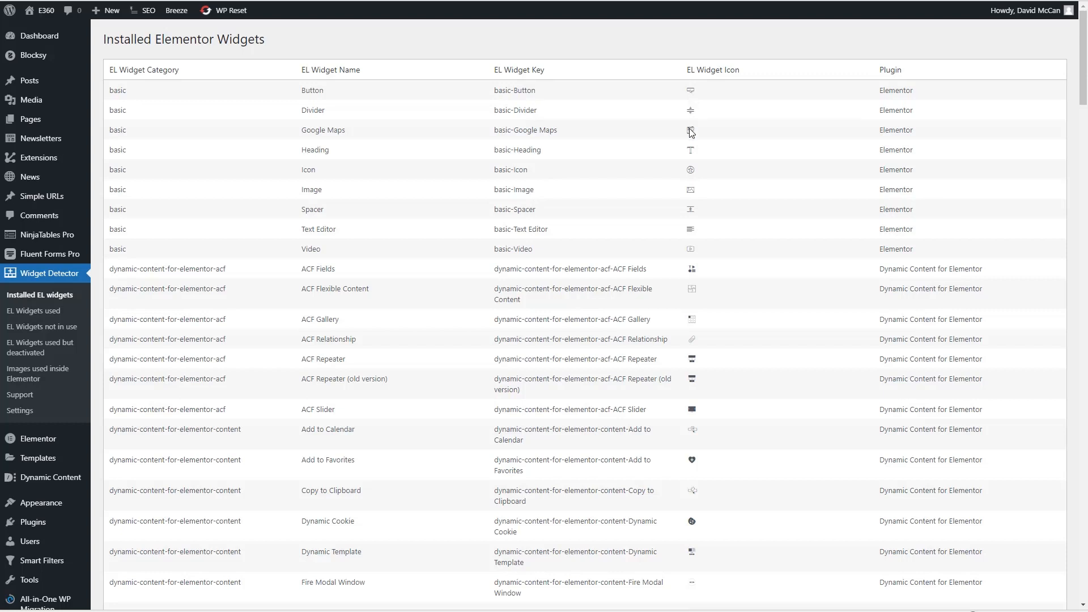
mouse_move(898, 108)
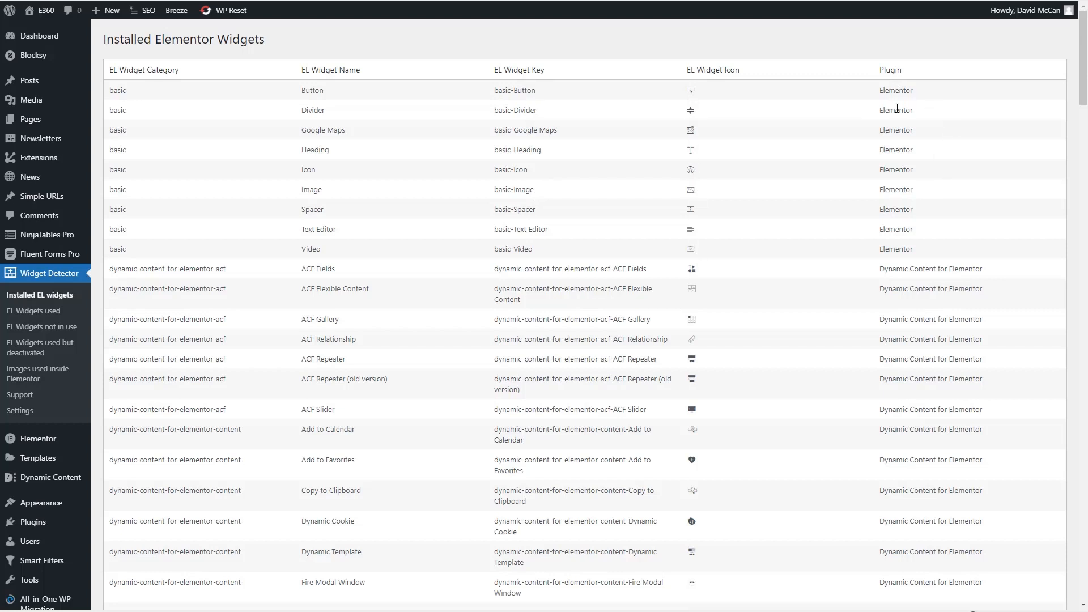
mouse_move(898, 229)
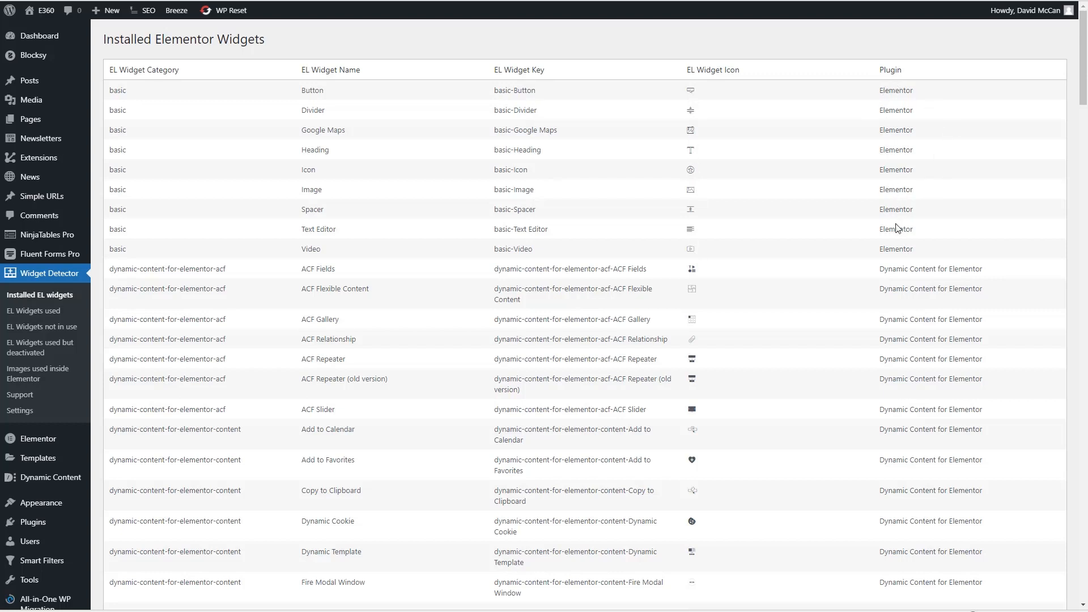
mouse_move(559, 111)
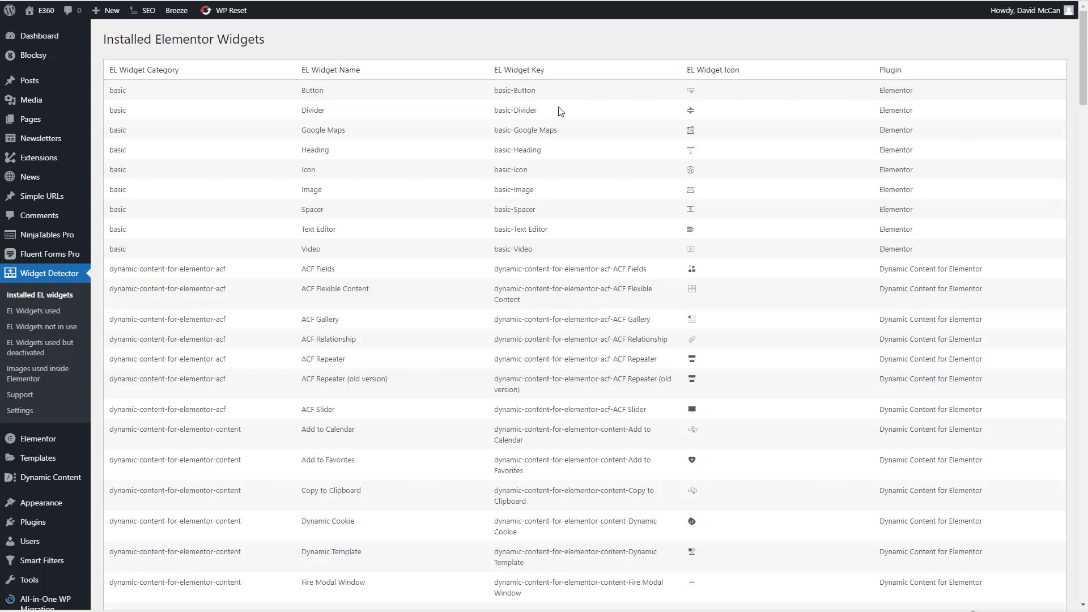
mouse_move(429, 150)
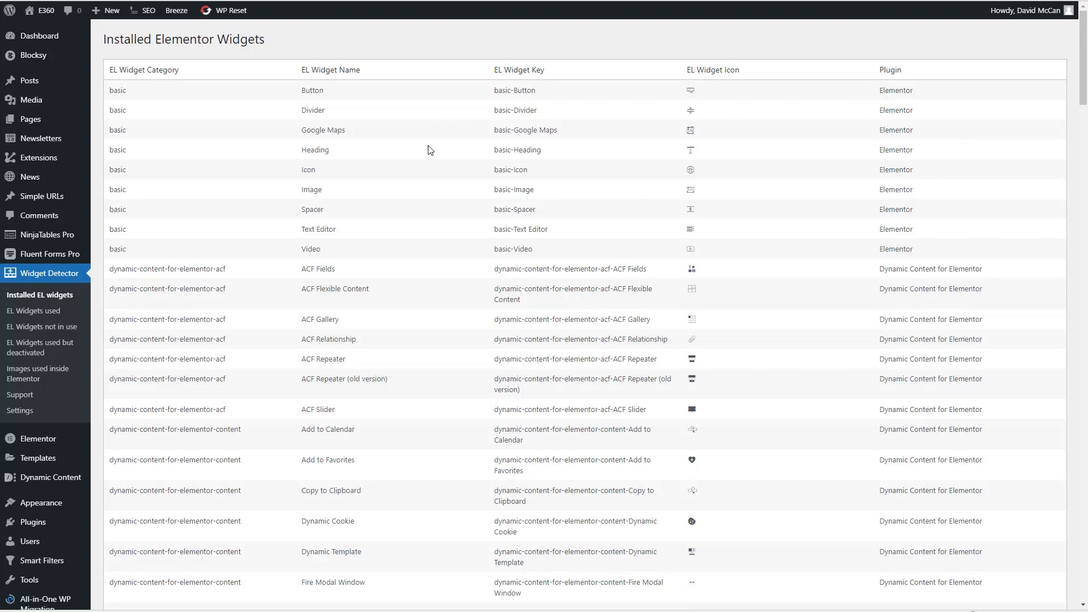
scroll(down, 3)
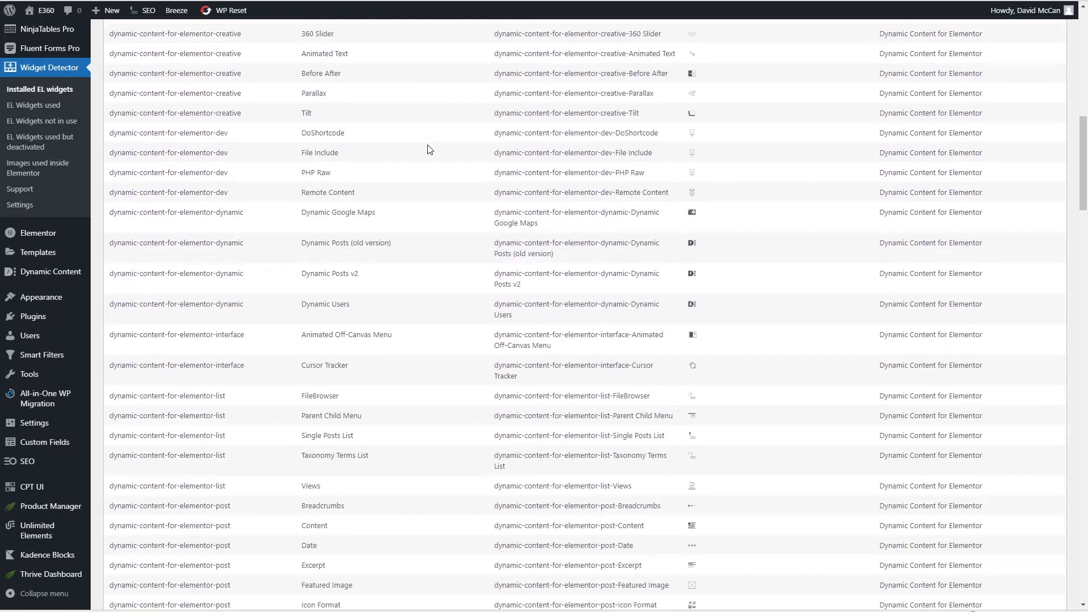
click(33, 311)
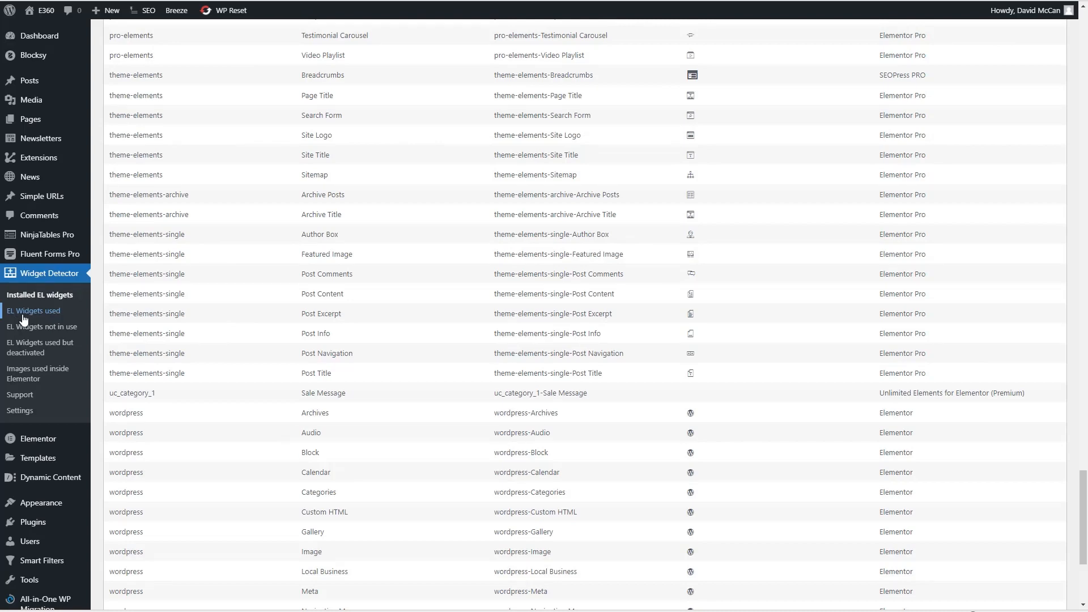
Step: View the EL Widgets used Per Page report listing each page's widgets and category filters
click(33, 310)
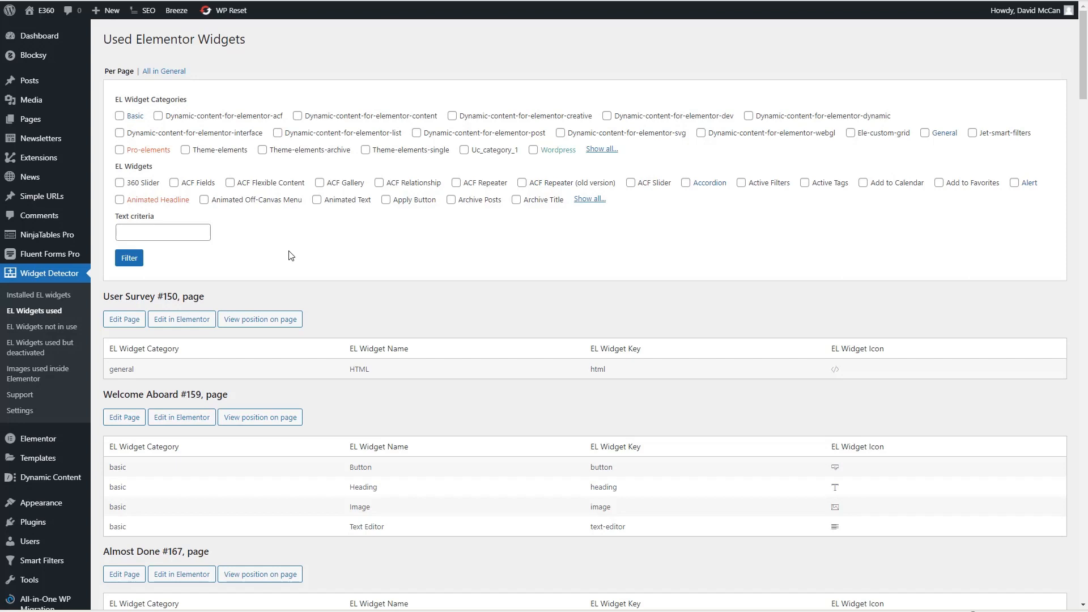
mouse_move(329, 239)
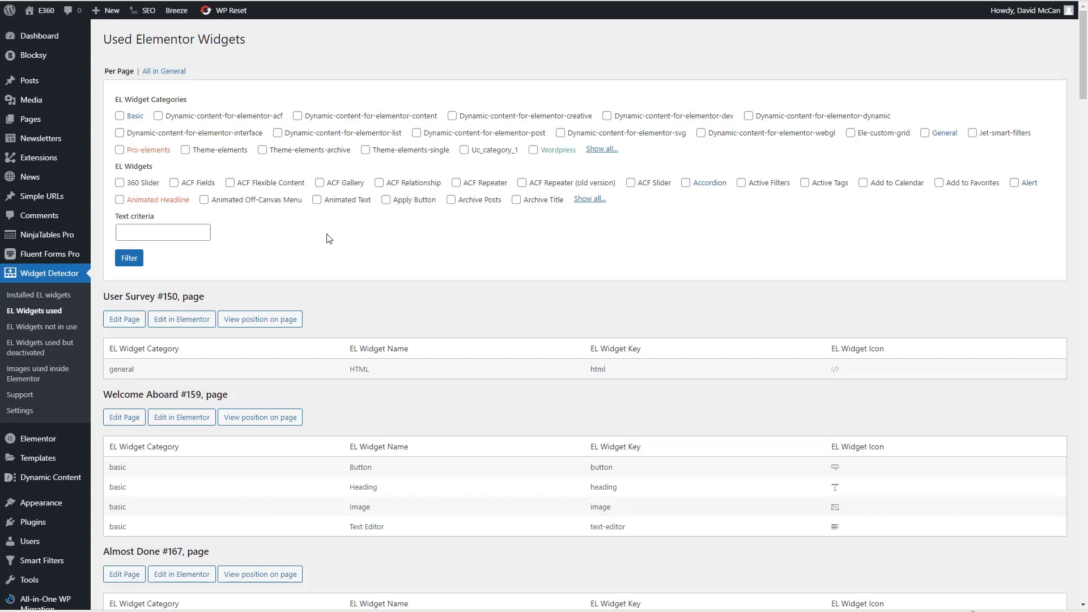
mouse_move(363, 206)
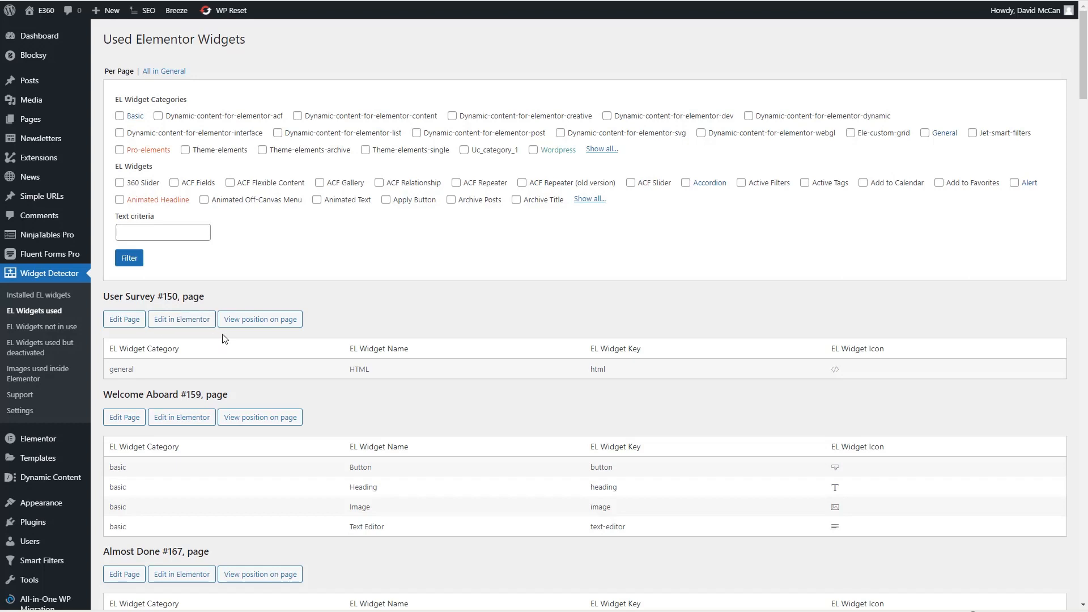
mouse_move(260, 319)
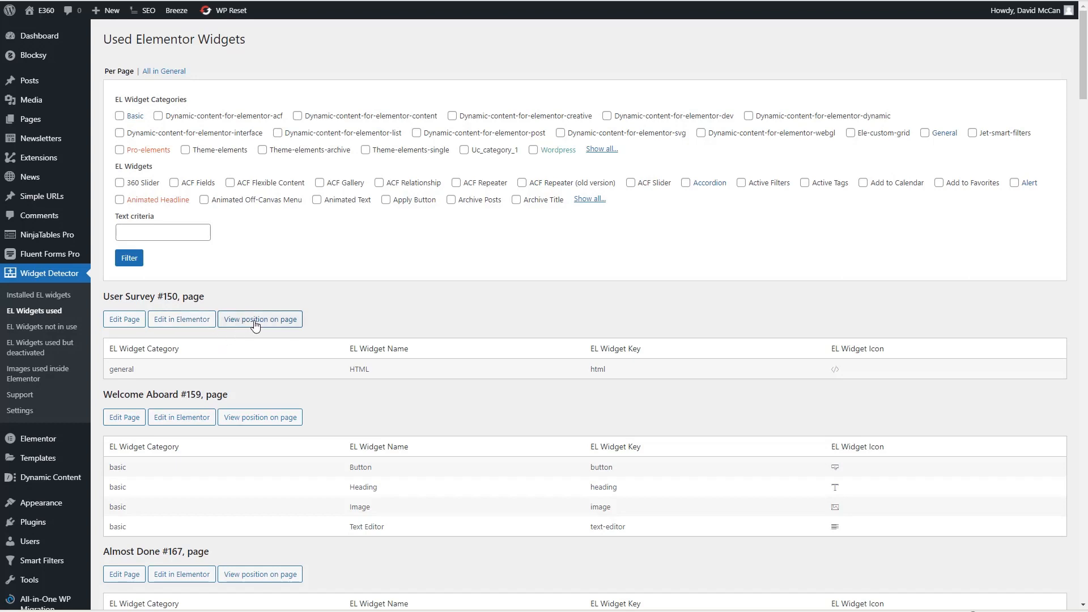
mouse_move(262, 326)
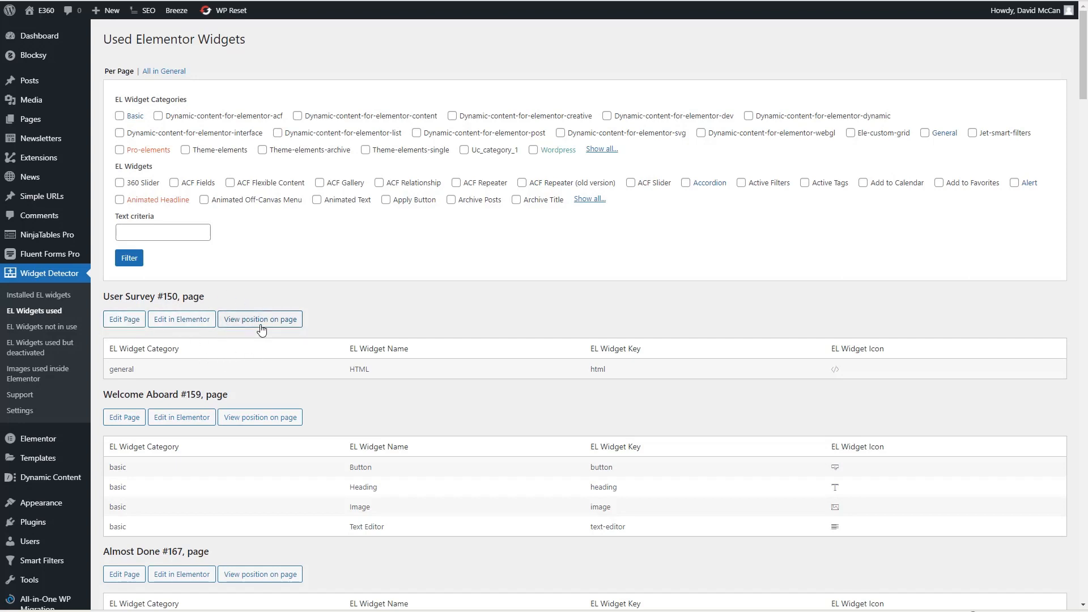
scroll(down, 3)
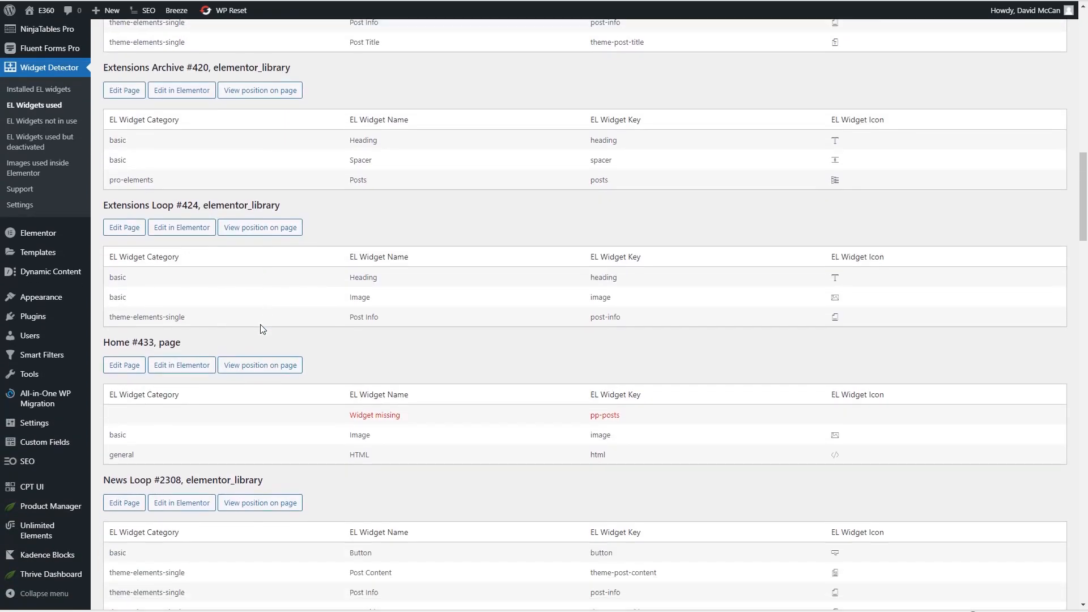
scroll(down, 3)
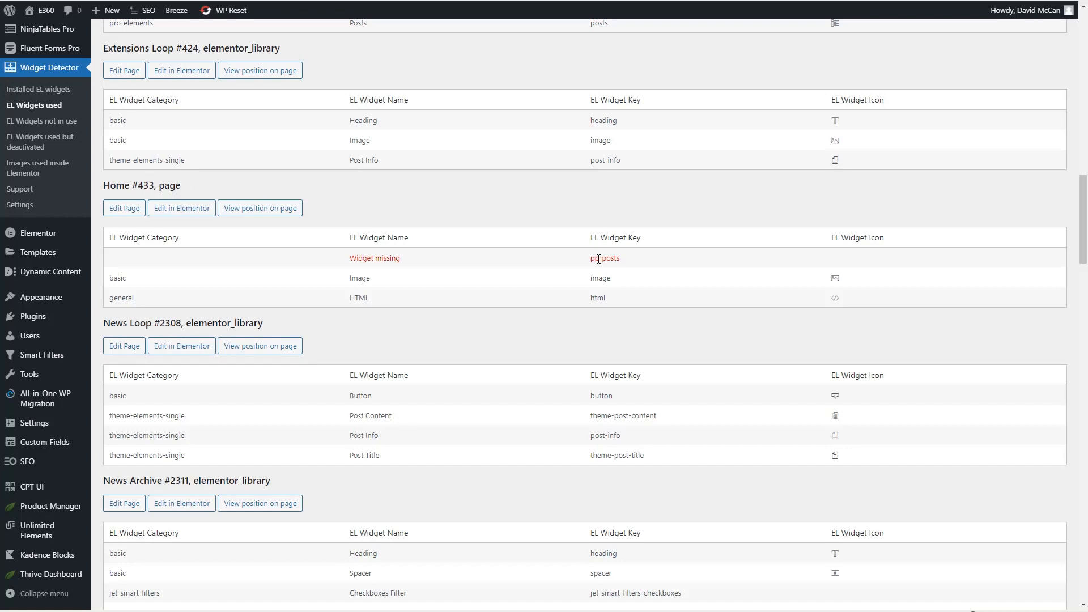
mouse_move(420, 269)
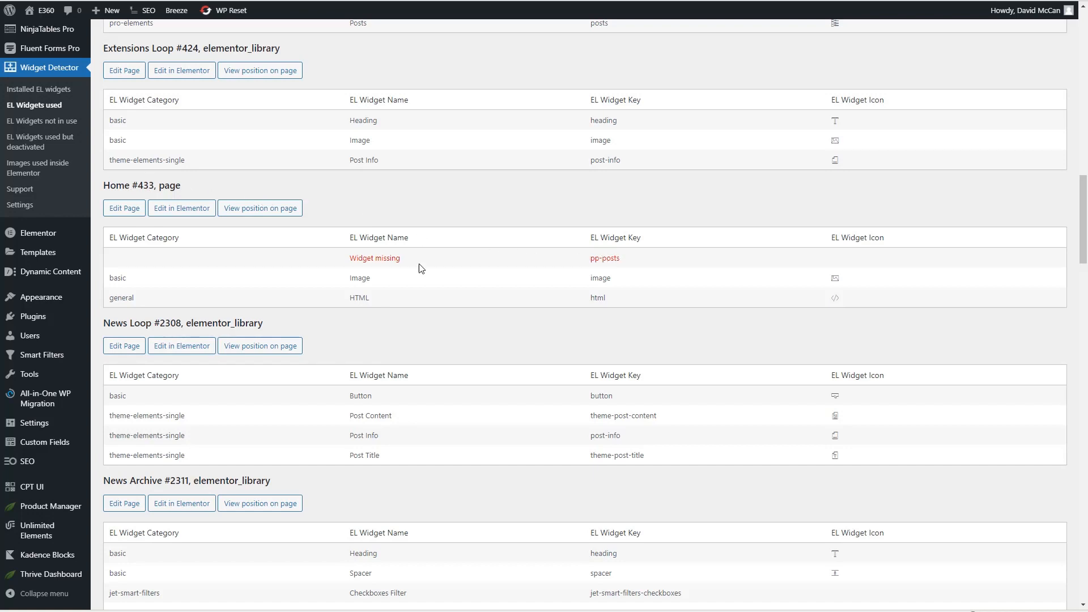
mouse_move(360, 259)
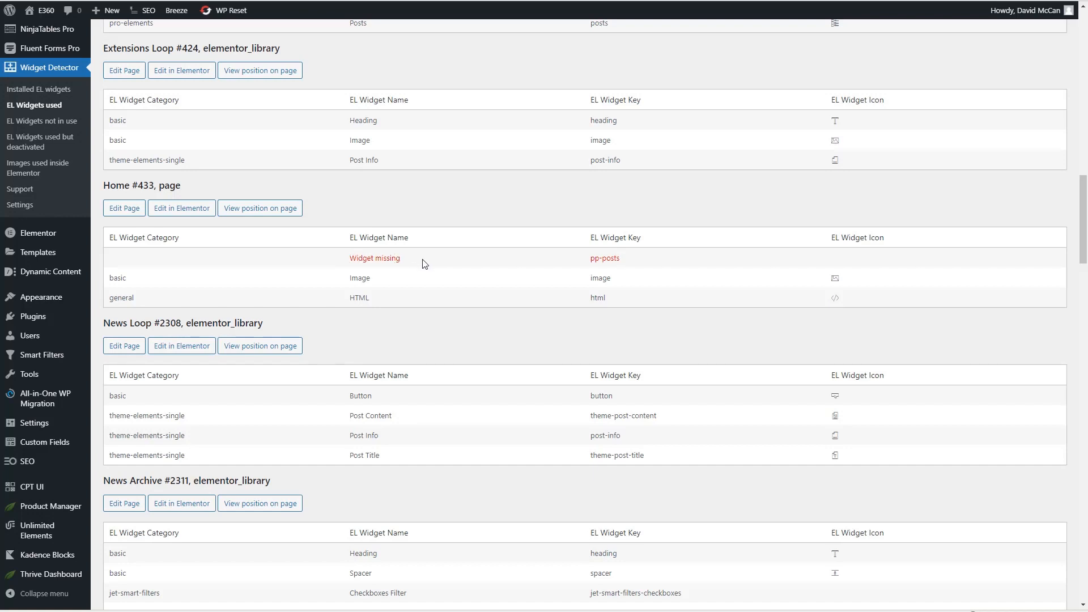
mouse_move(194, 185)
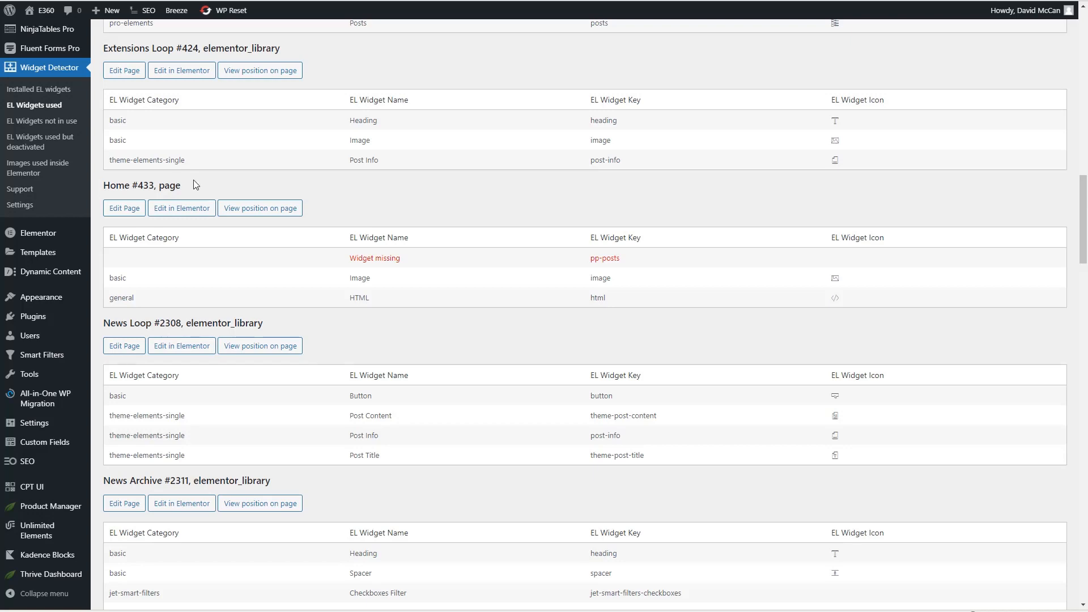
mouse_move(603, 259)
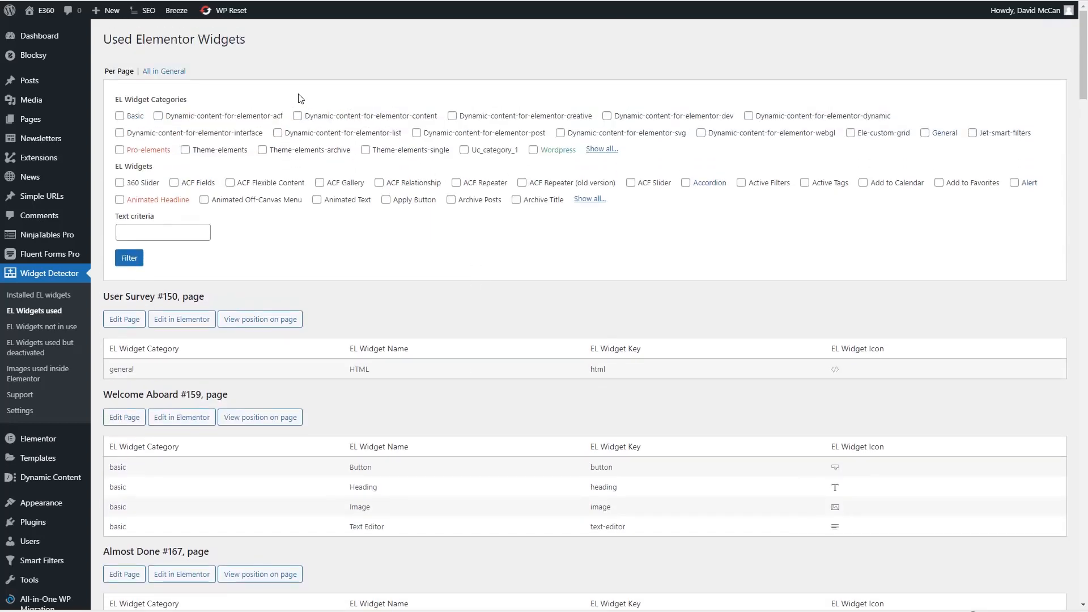
mouse_move(241, 102)
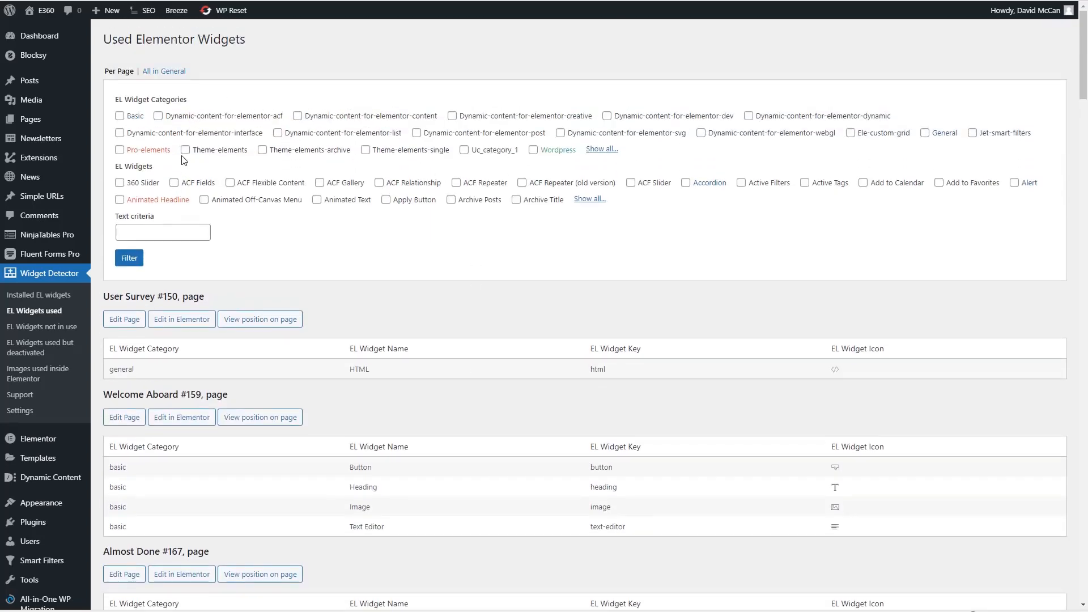
mouse_move(203, 158)
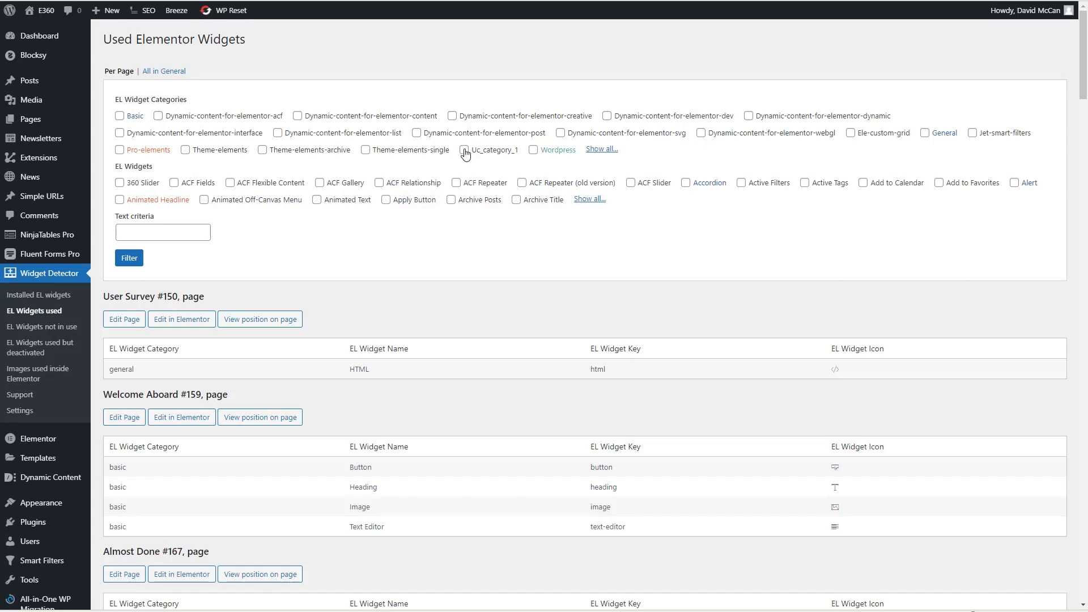
Step: Filter the used widgets report by Uc_category_1, showing 'Widgets not found' on every page
click(465, 150)
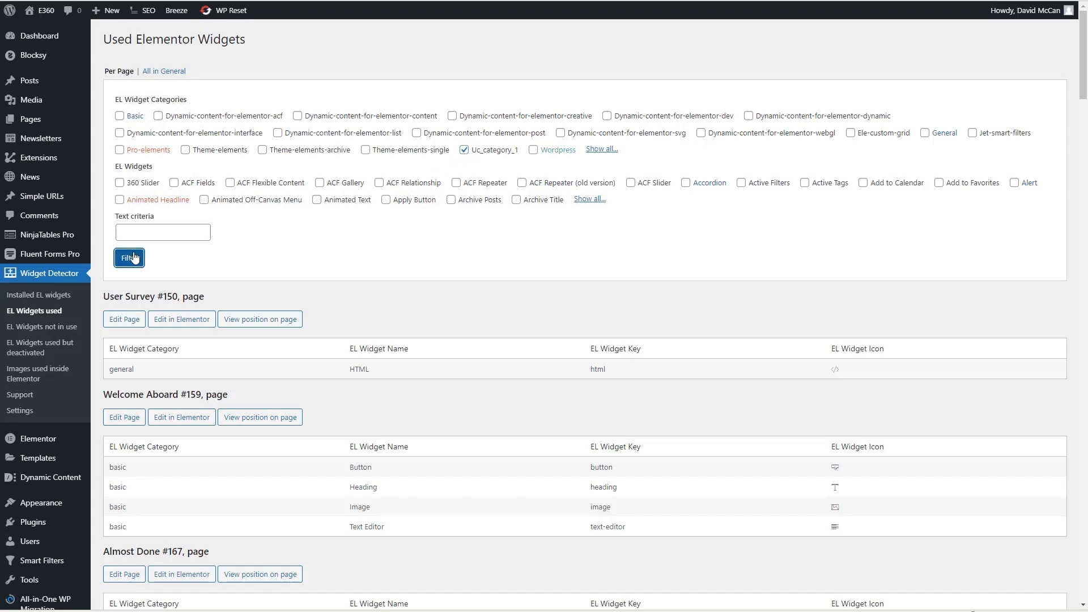
click(128, 257)
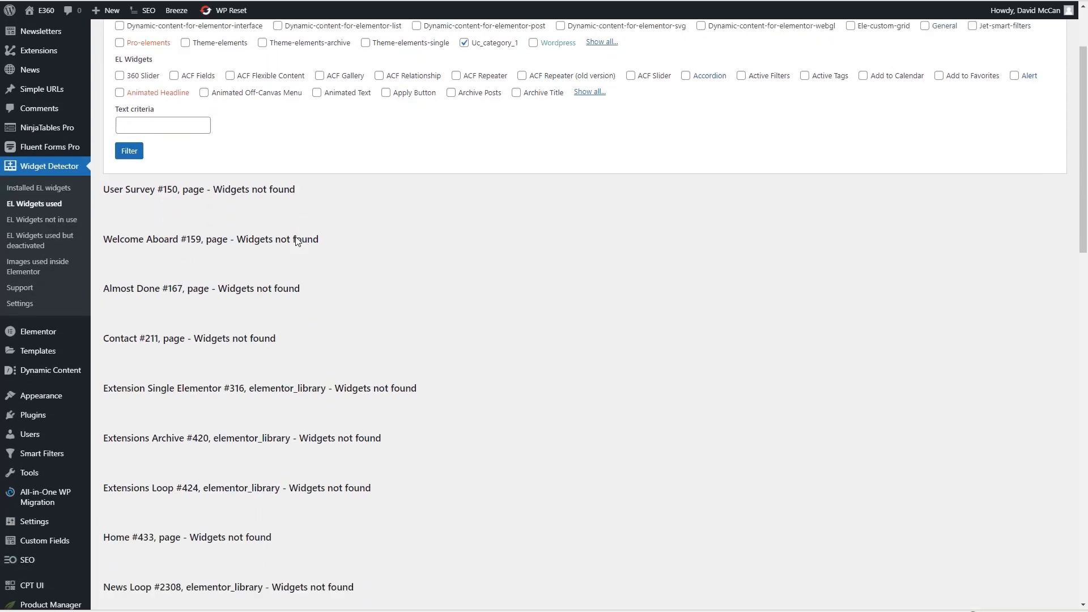
scroll(down, 3)
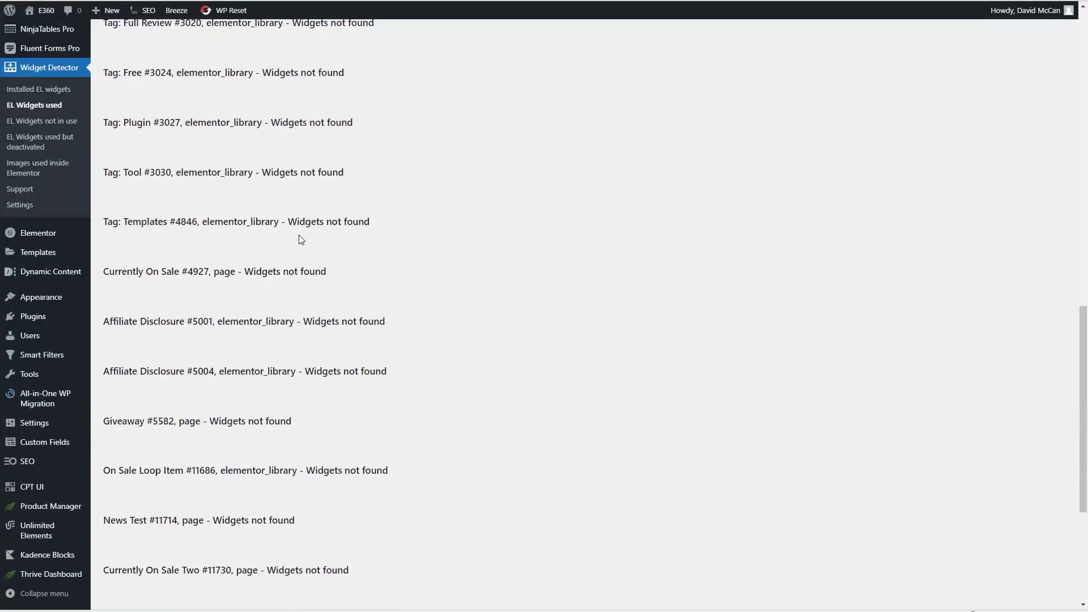
scroll(down, 3)
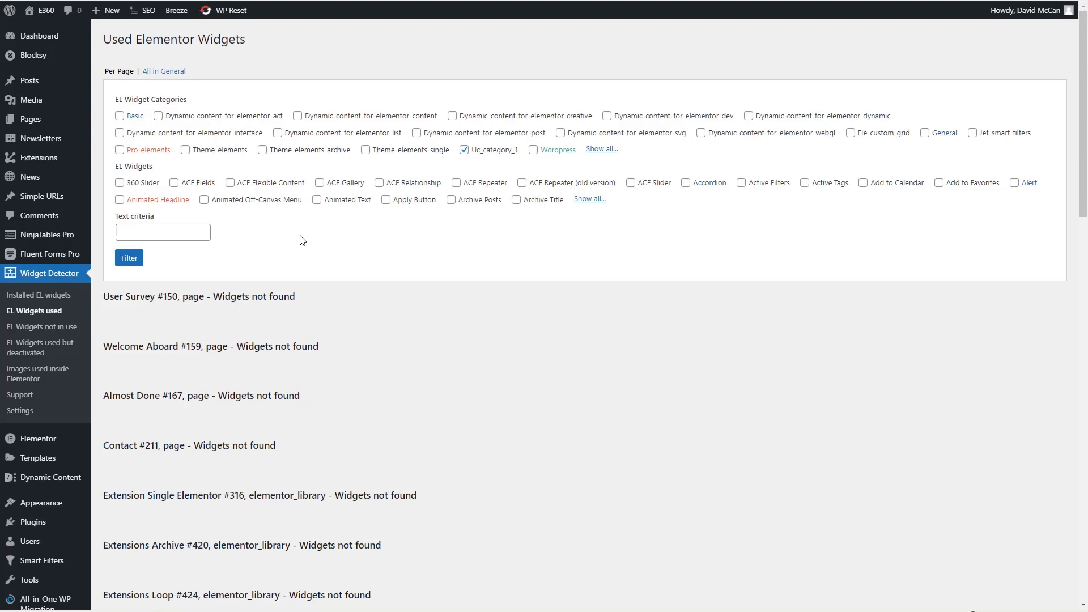
mouse_move(147, 204)
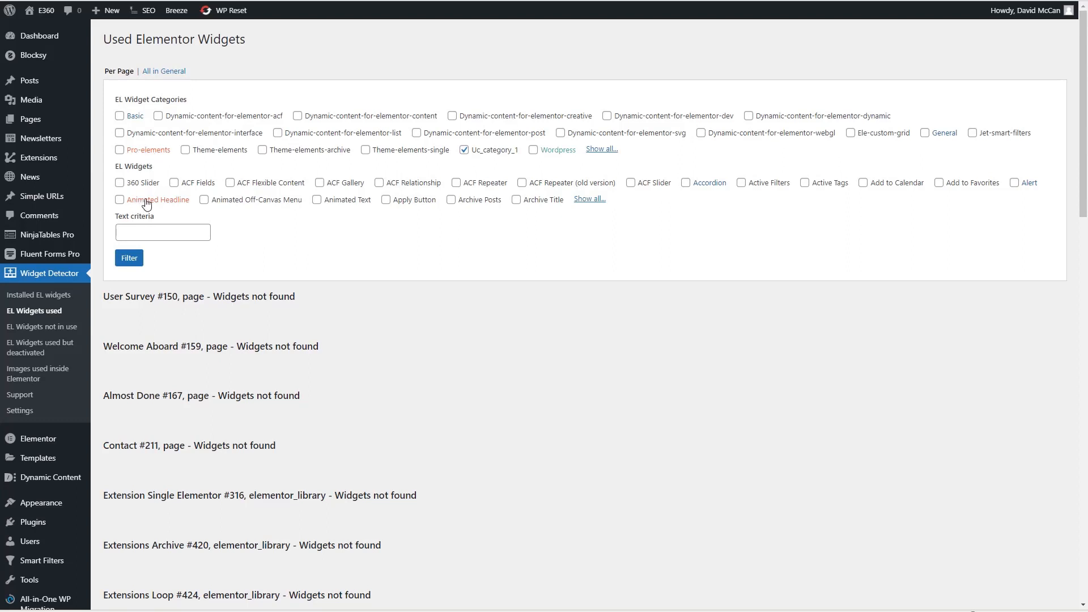
mouse_move(166, 211)
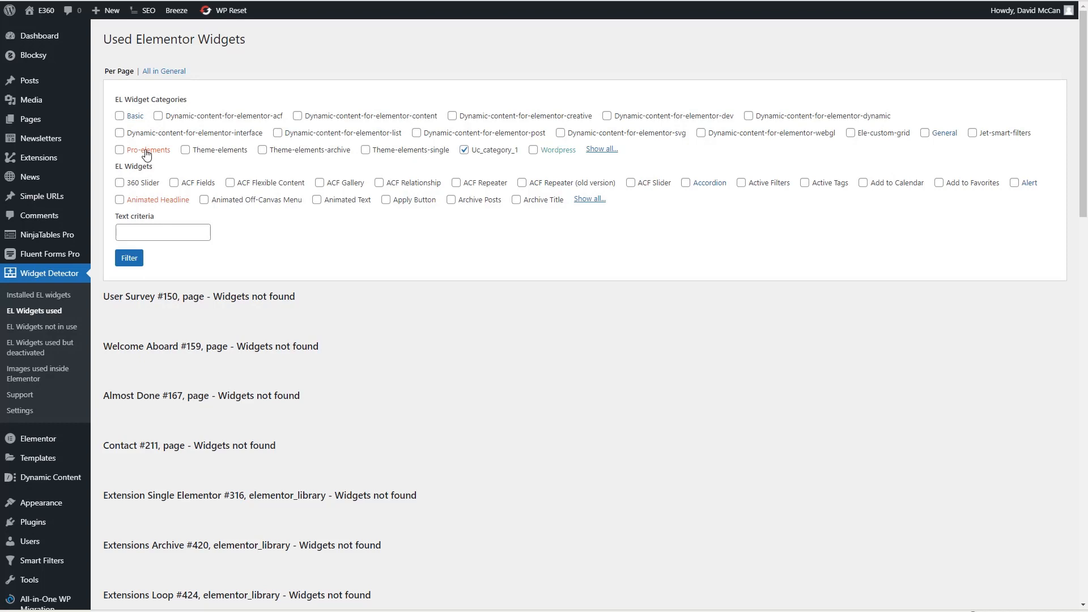
Step: Add Pro-elements to the filter so Posts widgets appear on several library templates
click(120, 150)
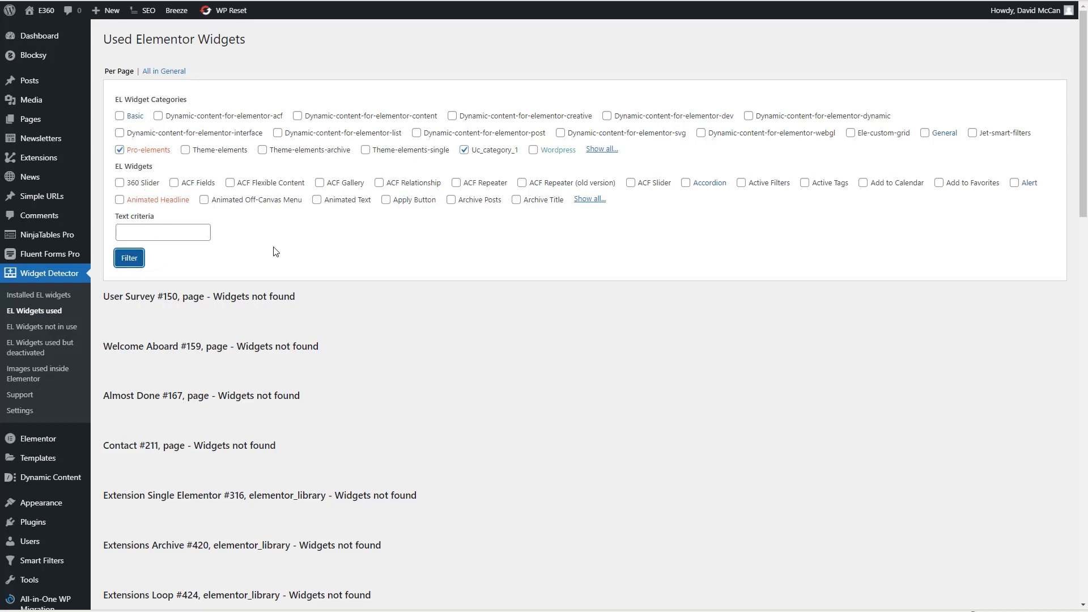
scroll(down, 3)
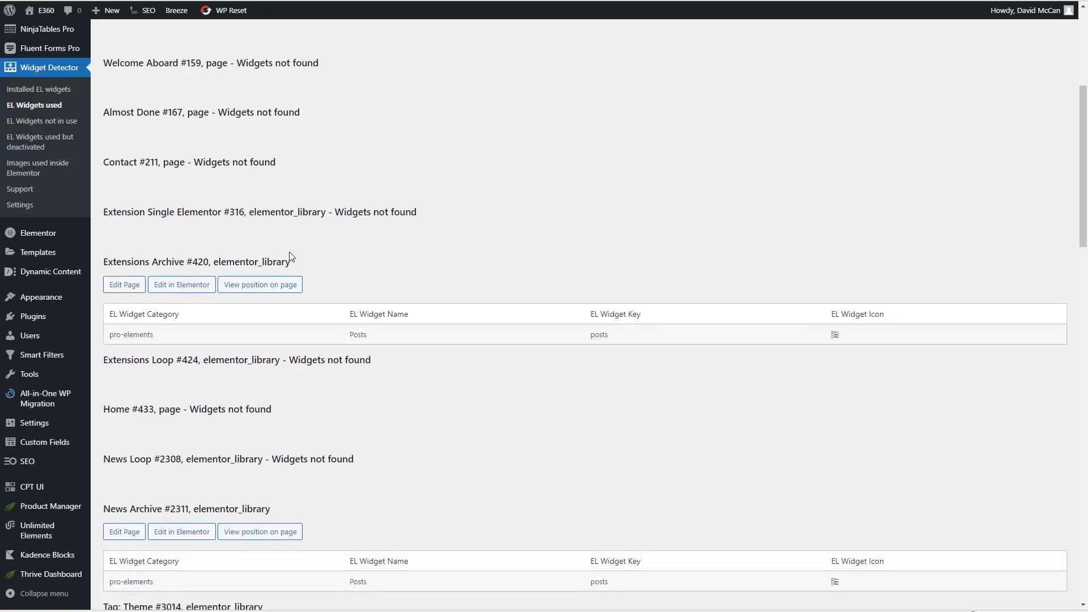
scroll(down, 3)
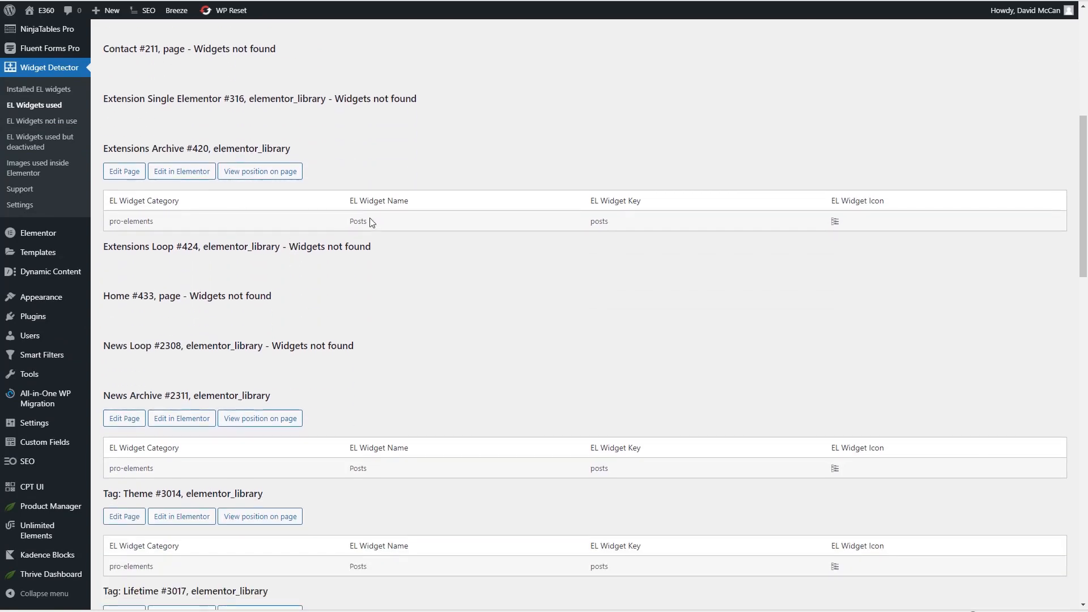
mouse_move(607, 223)
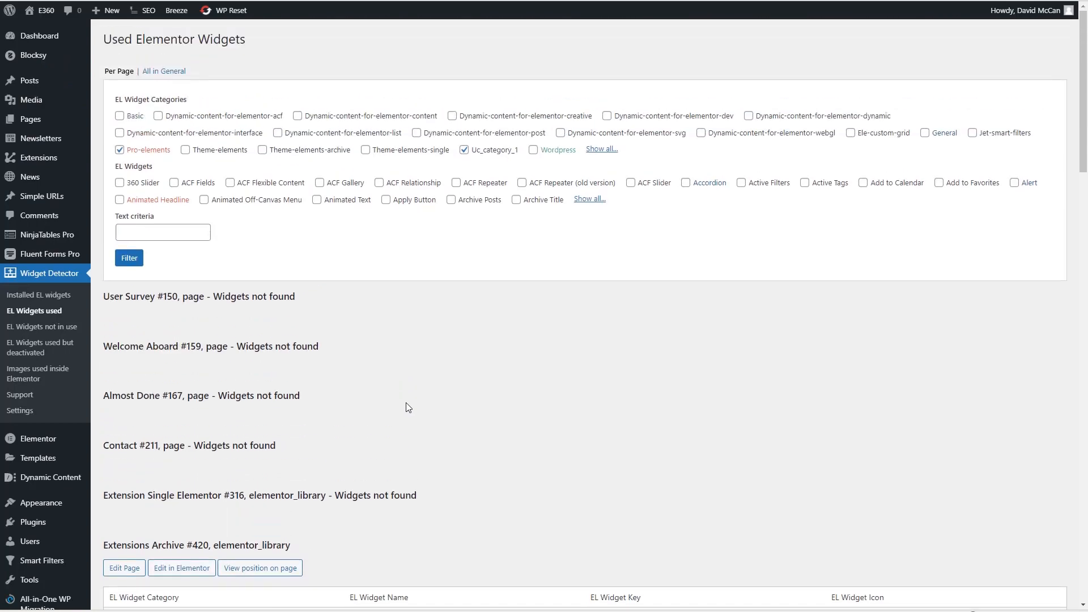
Step: Filter by the Animated Headline widget instead of Pro-elements, finding no pages using it
click(119, 199)
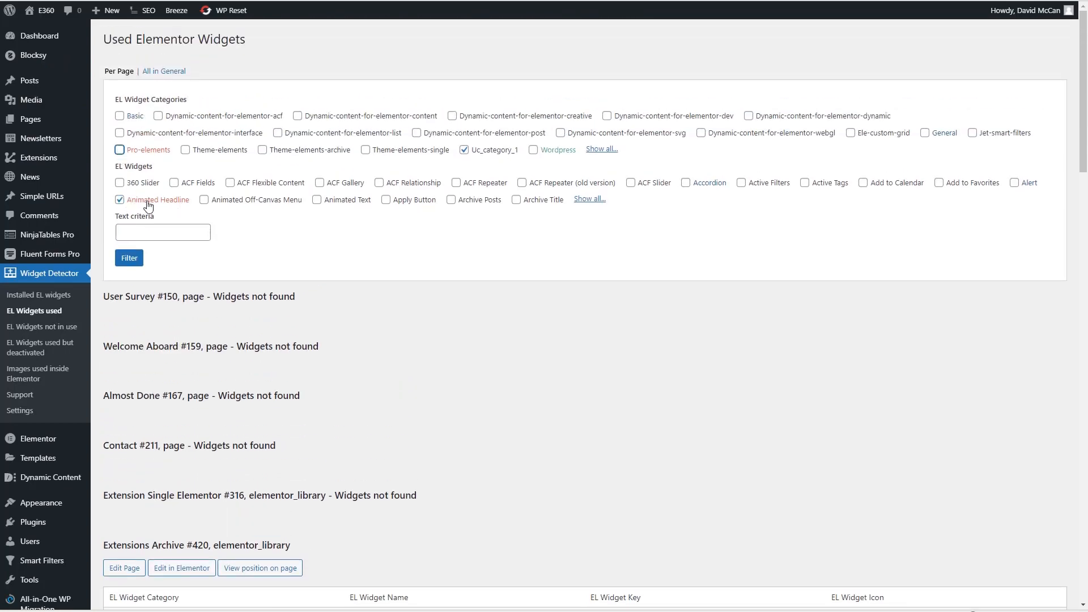
scroll(down, 3)
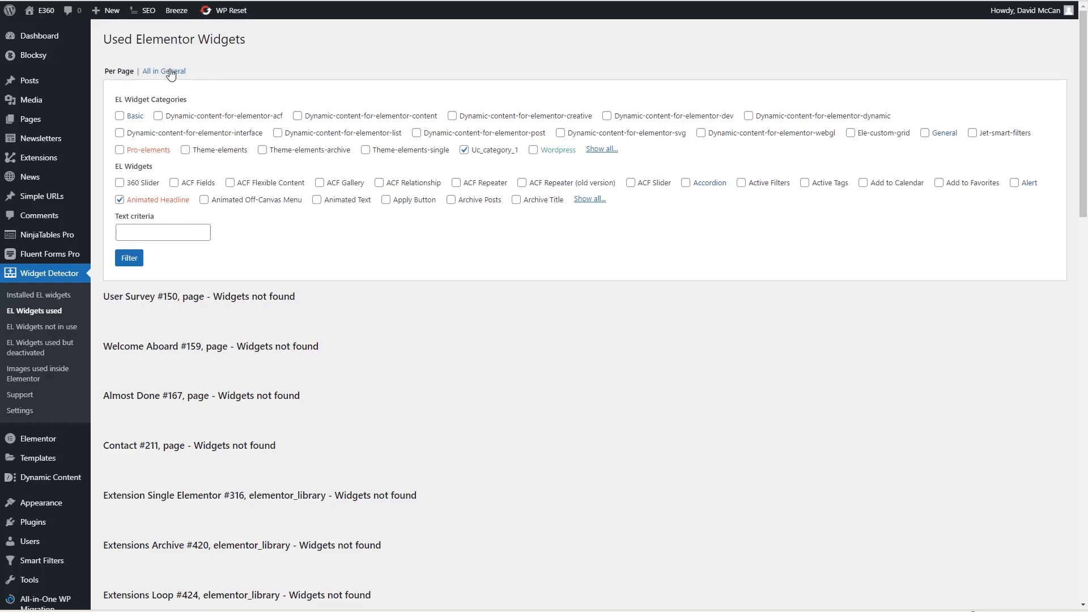
Step: Switch to the 'All in General' view listing widgets used across 100 analysed pages and posts
click(163, 70)
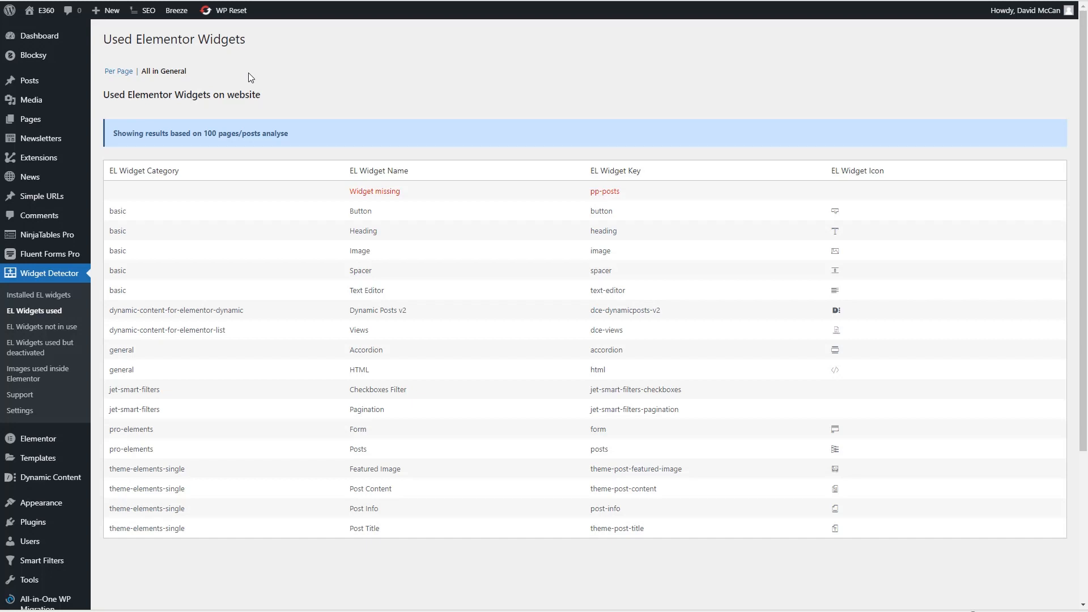
mouse_move(282, 270)
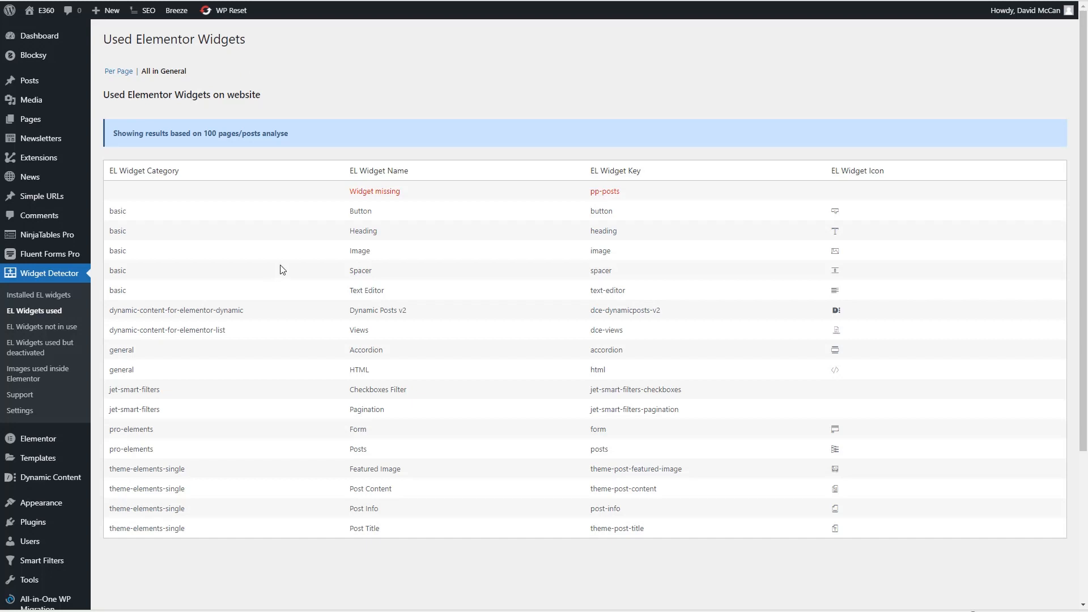
mouse_move(291, 243)
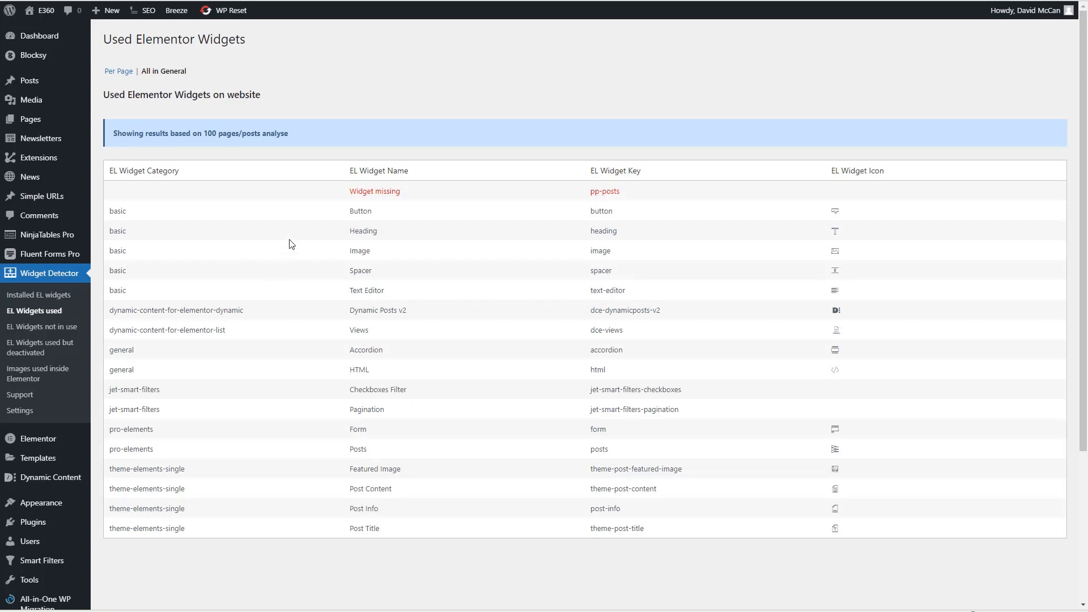
mouse_move(277, 260)
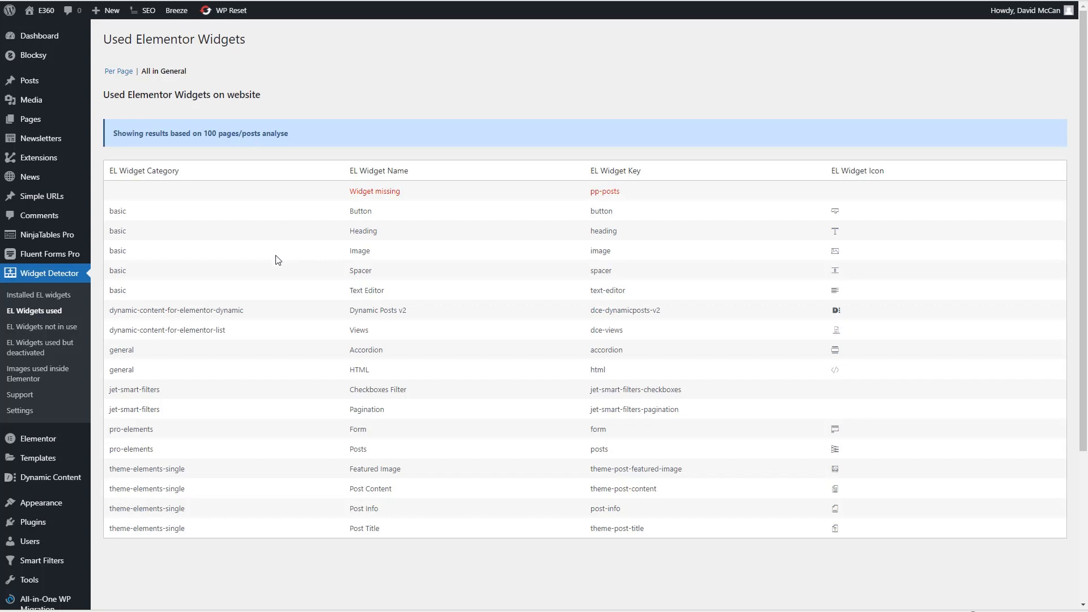
mouse_move(283, 261)
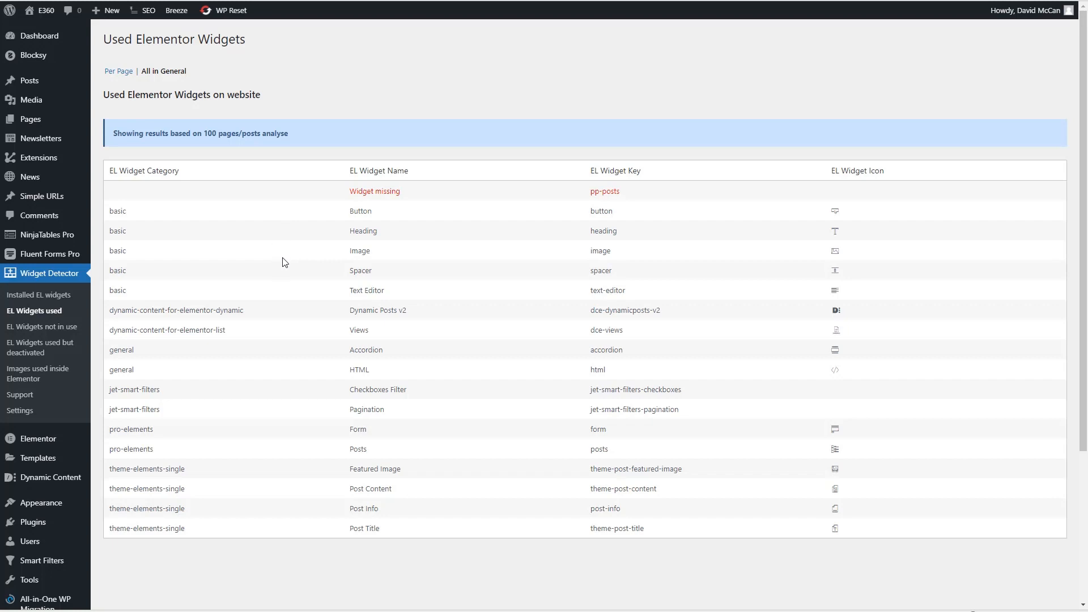
mouse_move(373, 261)
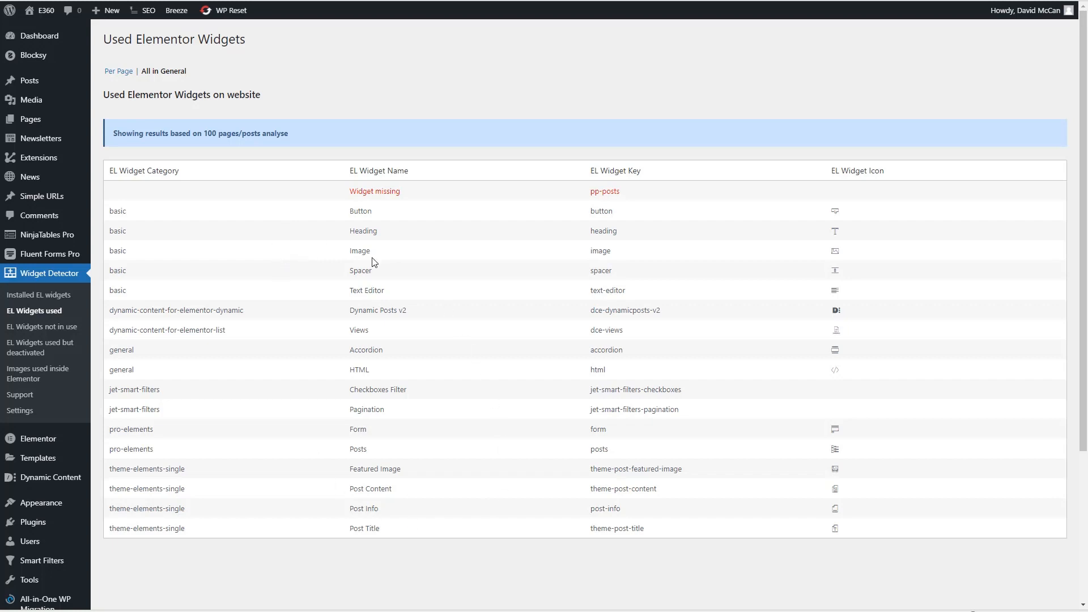
mouse_move(393, 190)
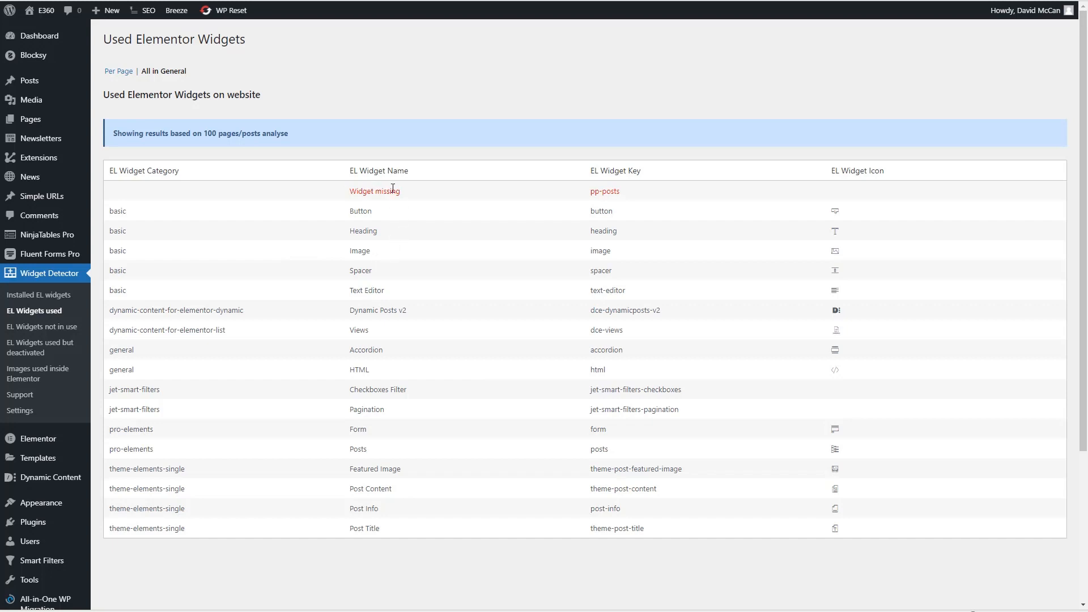
mouse_move(40, 347)
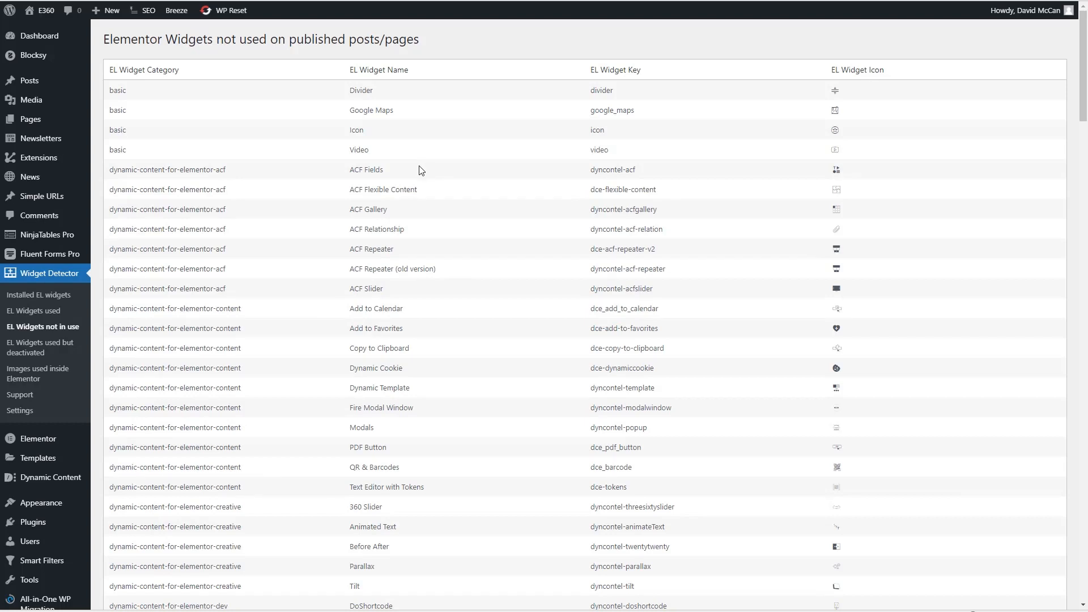
mouse_move(413, 174)
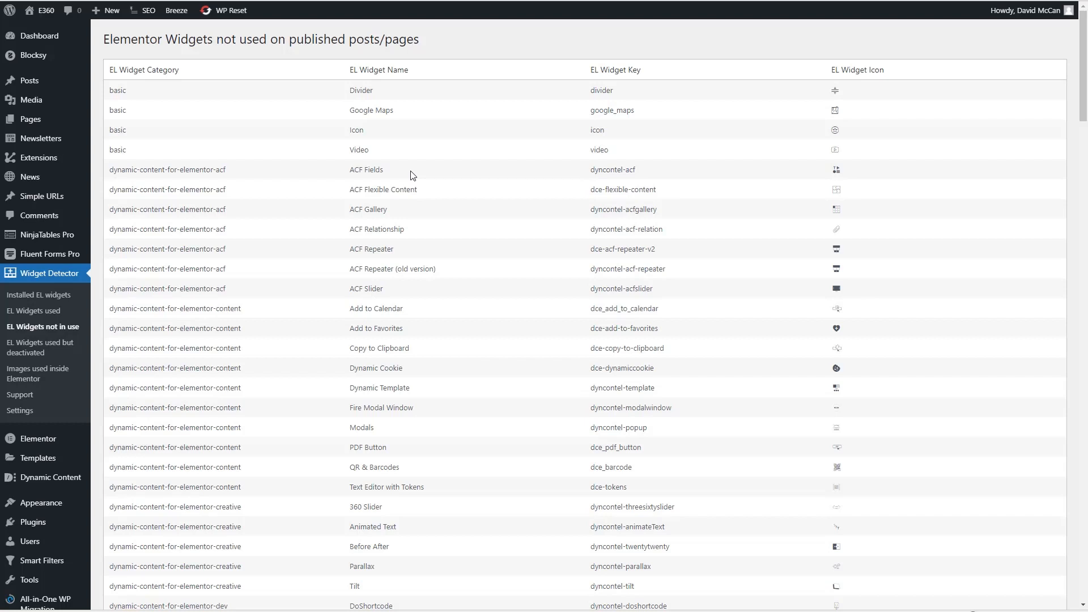
mouse_move(225, 112)
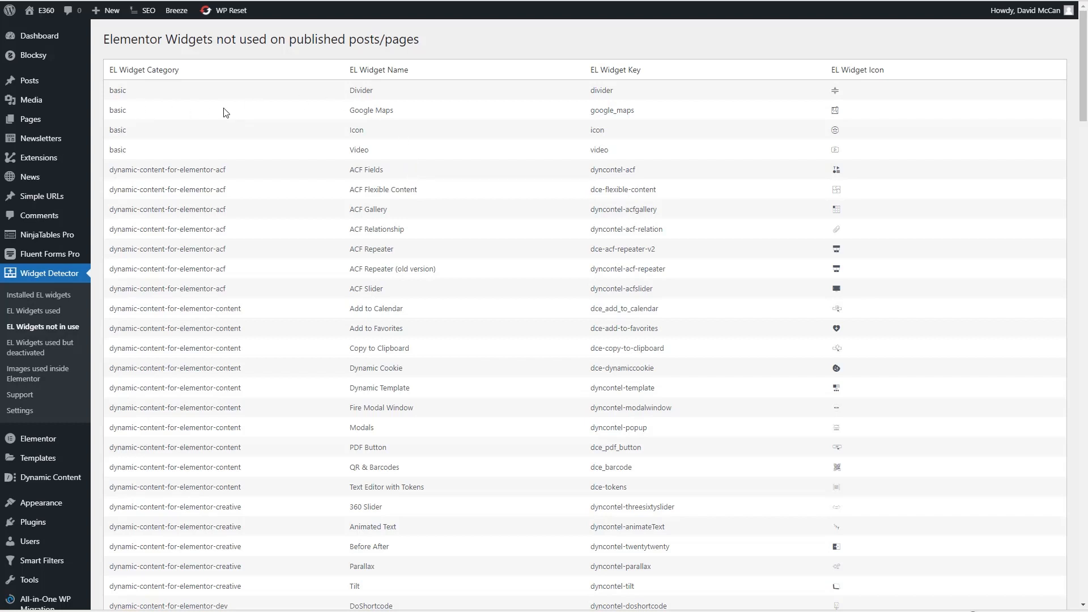
mouse_move(367, 110)
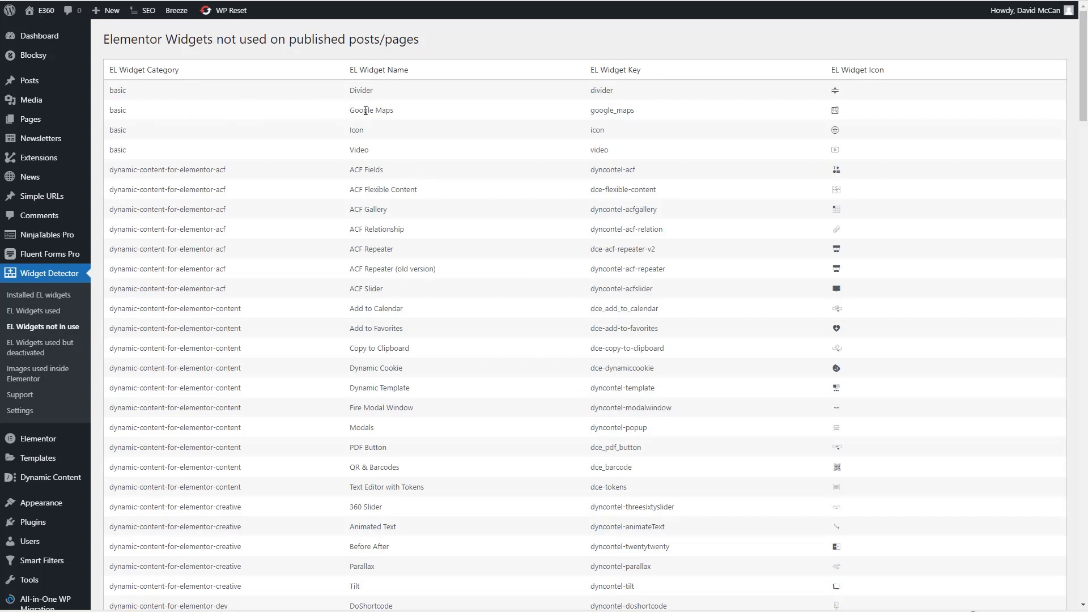
Step: Scroll the EL Widgets not in use list, then view the used but deactivated report listing pp-posts
scroll(down, 3)
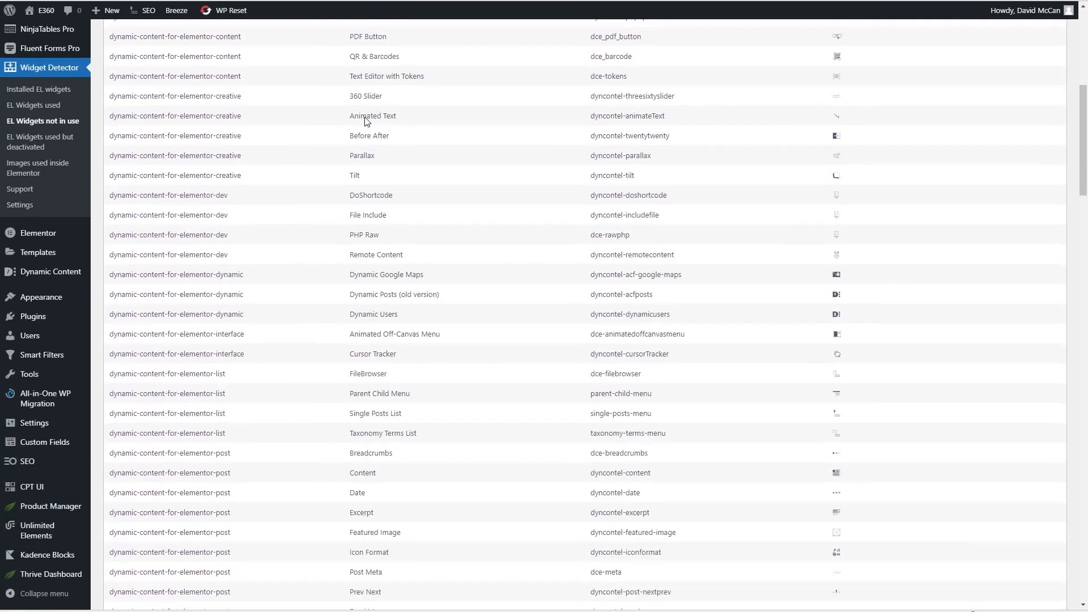
scroll(down, 3)
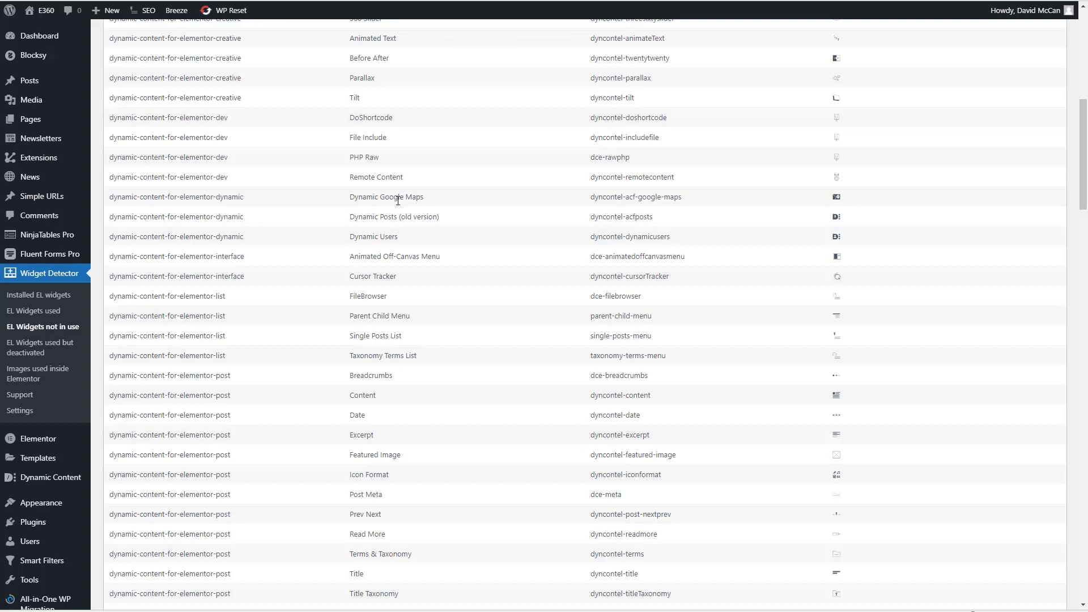
mouse_move(41, 347)
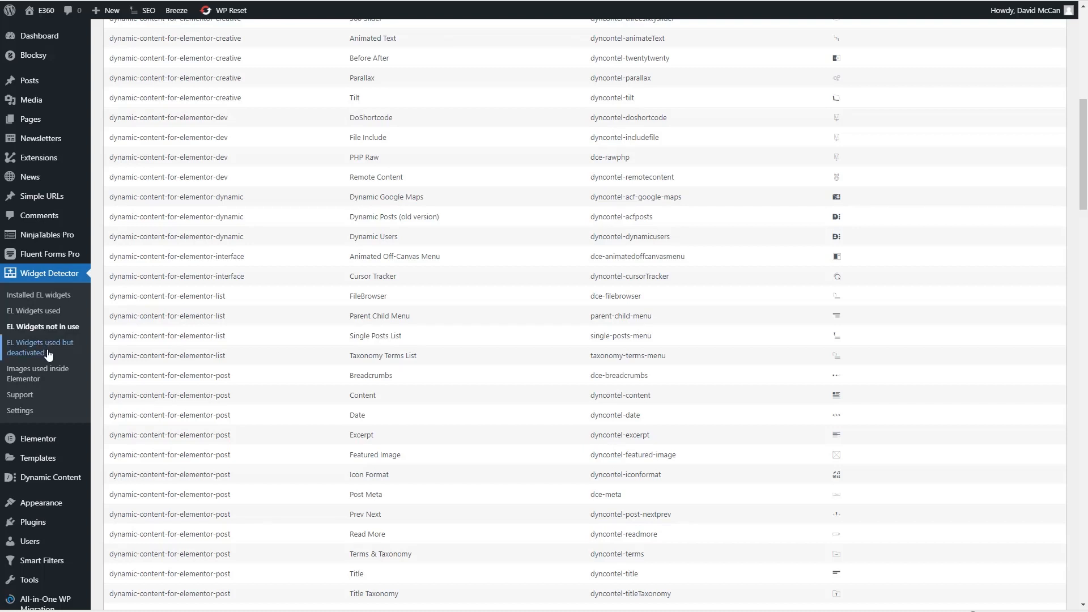
mouse_move(189, 348)
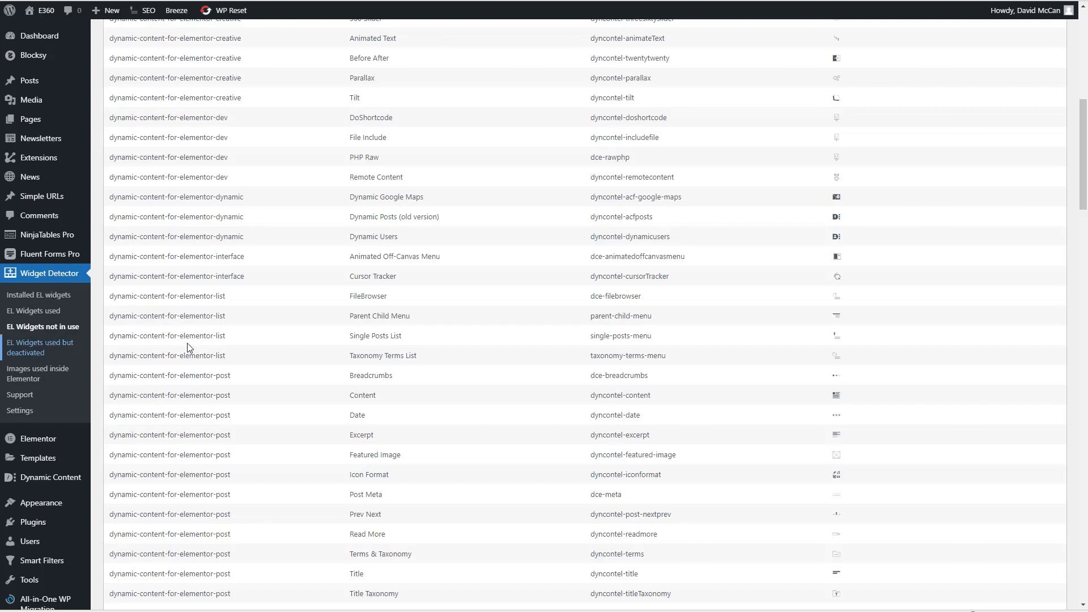
click(40, 347)
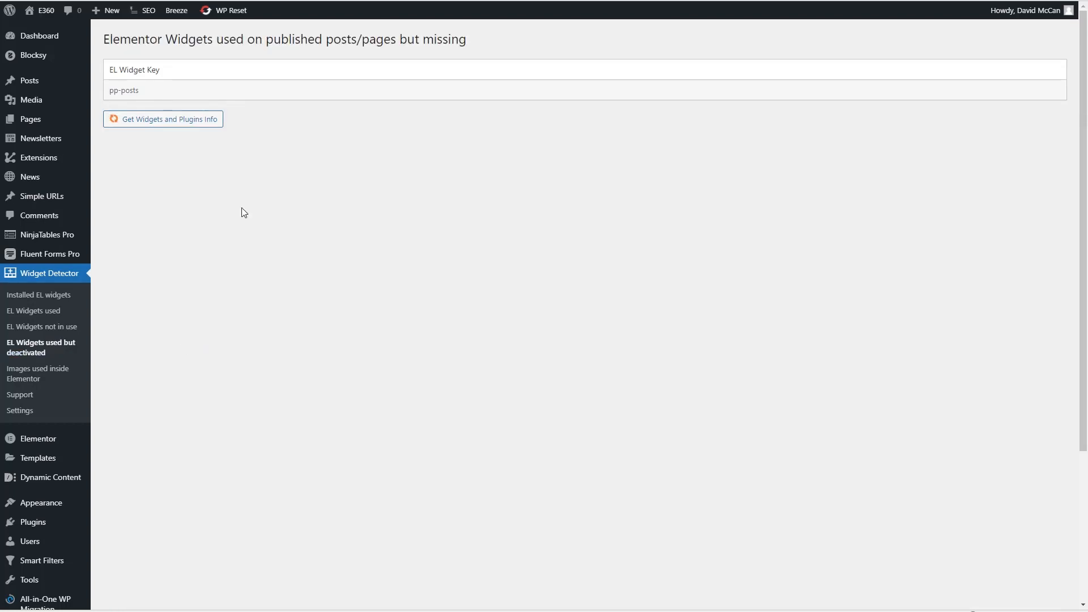
Step: Get the plugin info for the missing pp-posts widget, then view the Images used inside Elementor report
click(163, 119)
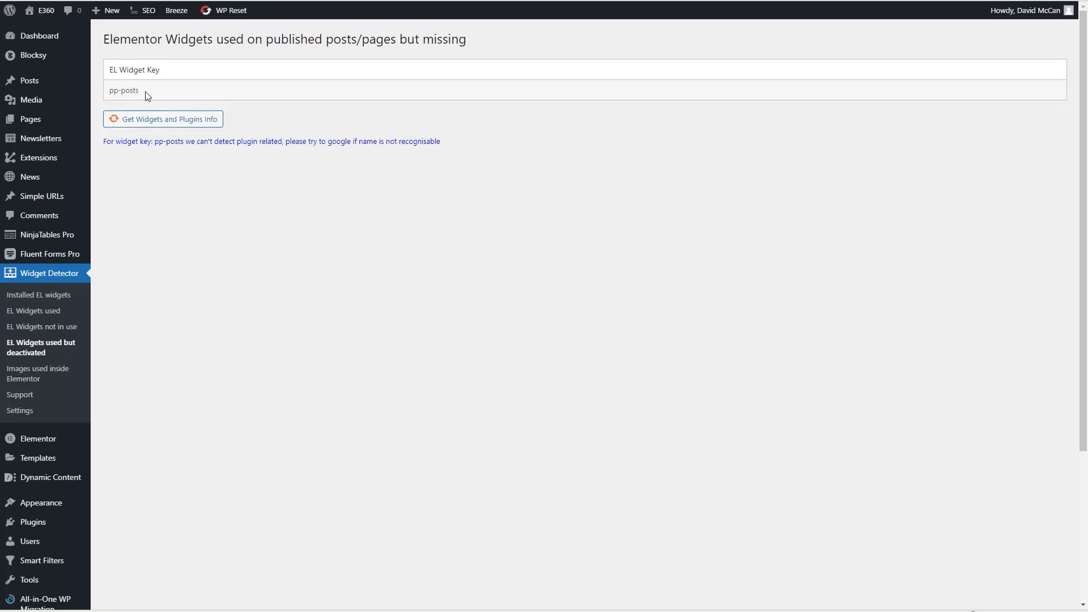
mouse_move(37, 373)
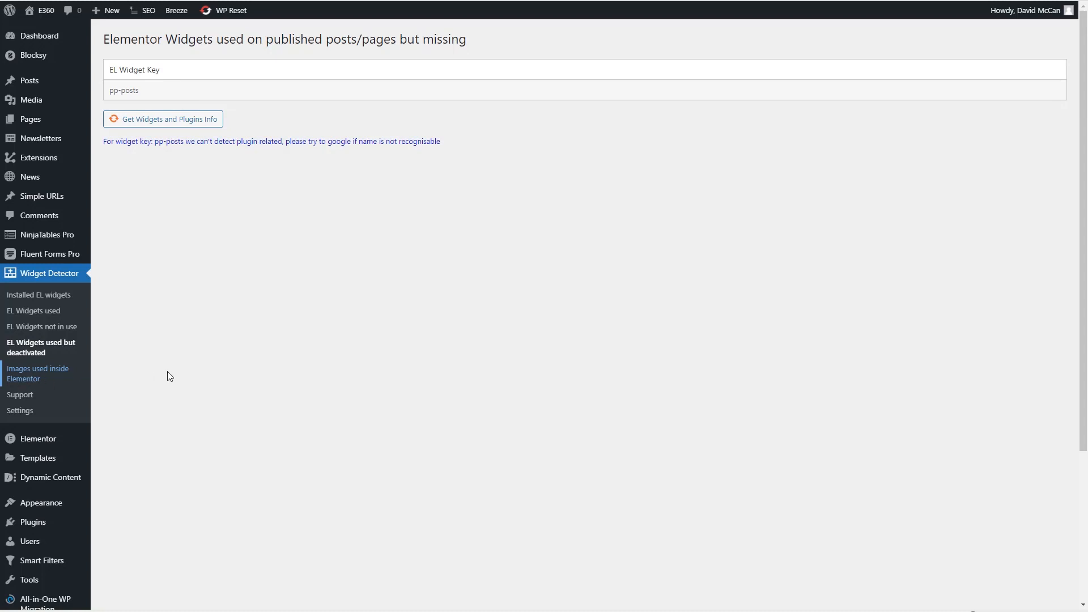
click(37, 373)
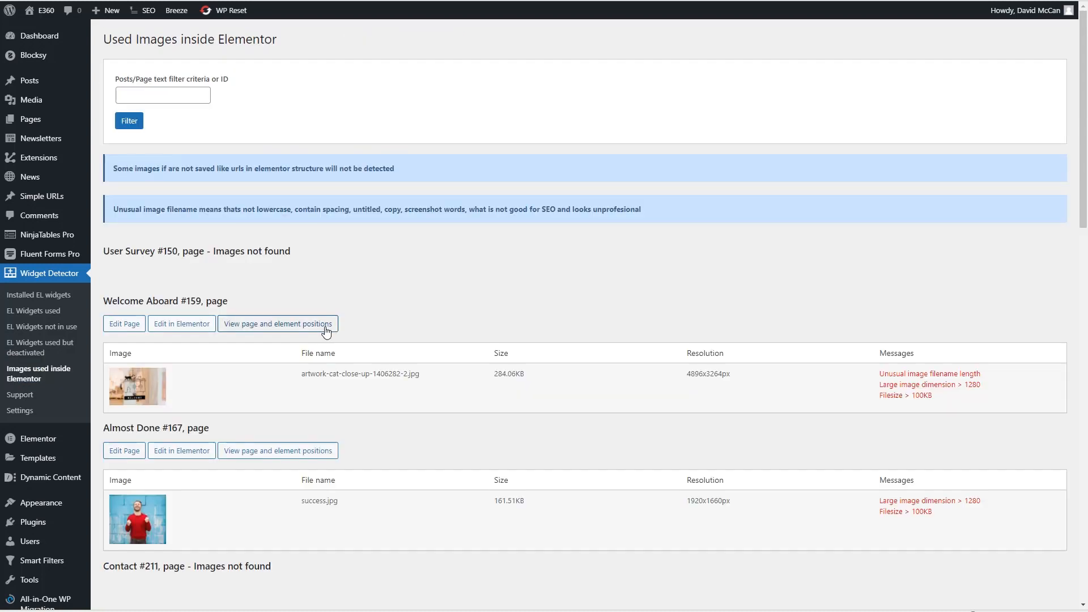
mouse_move(445, 288)
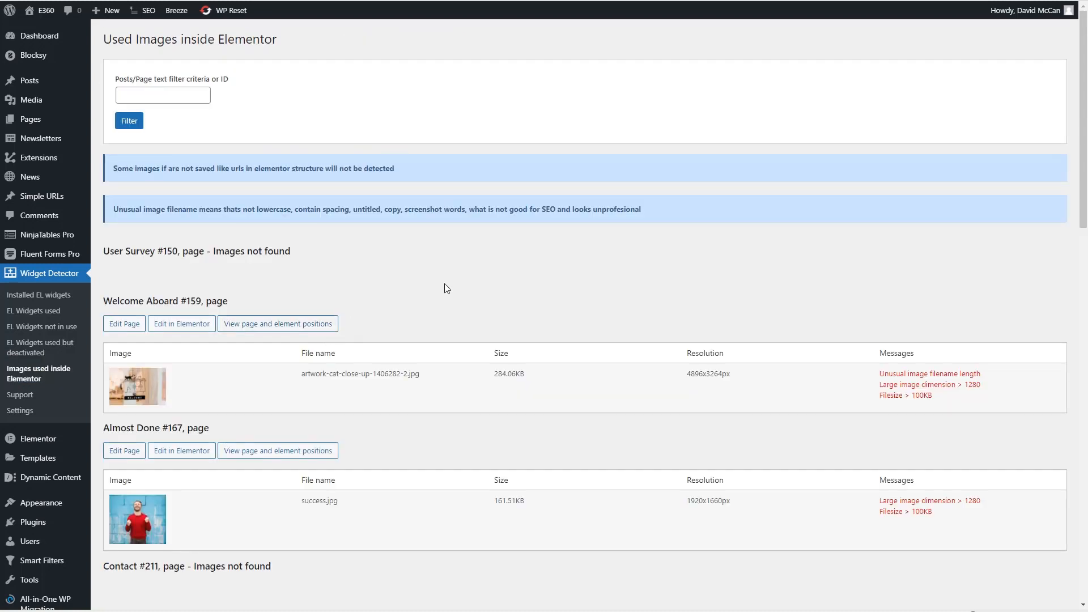
mouse_move(457, 286)
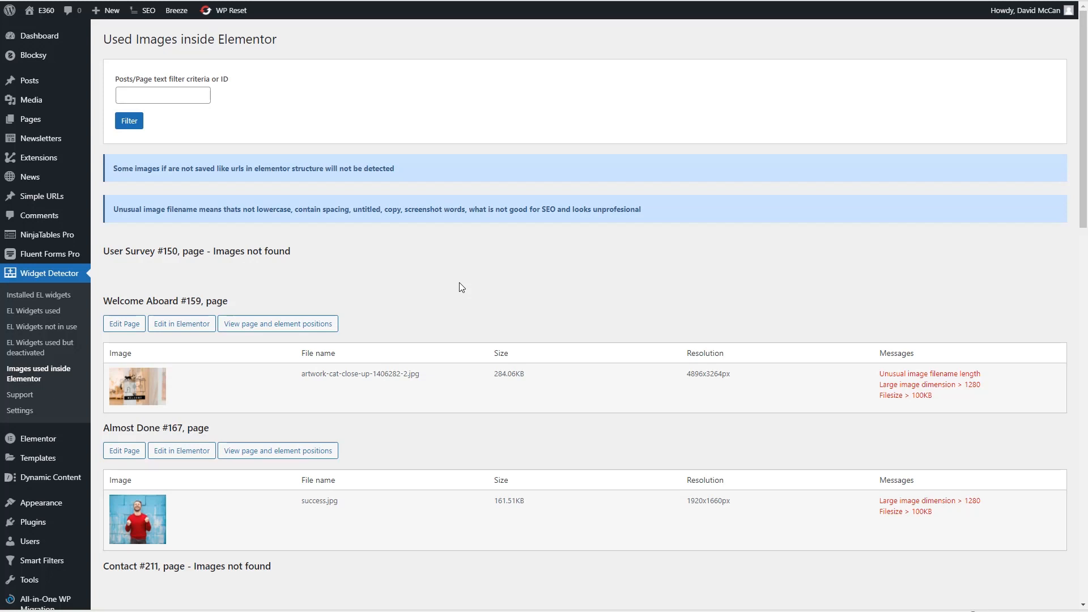
scroll(down, 3)
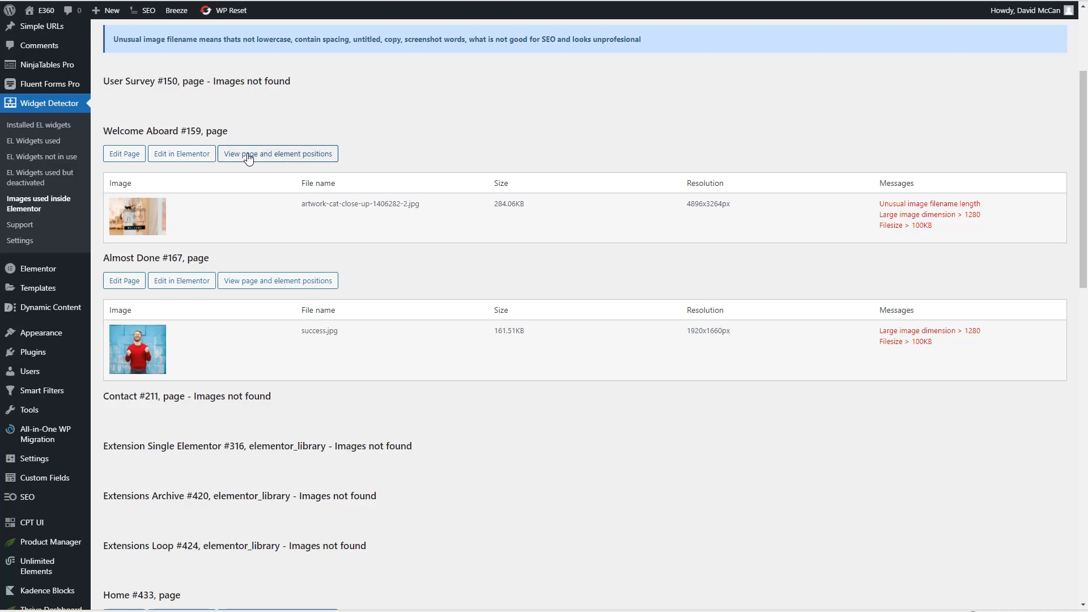
mouse_move(482, 212)
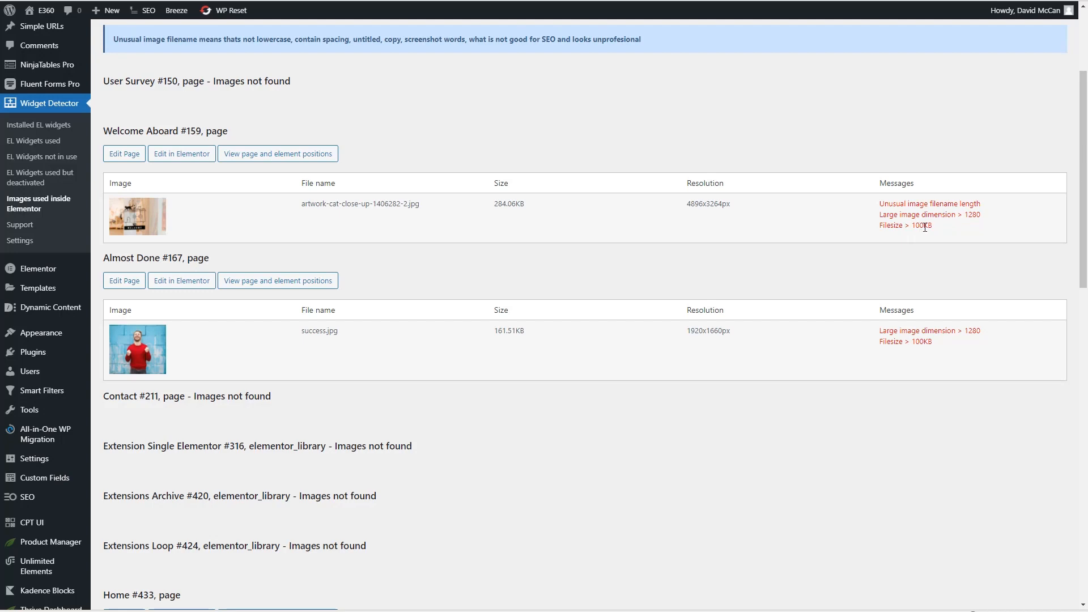
mouse_move(896, 216)
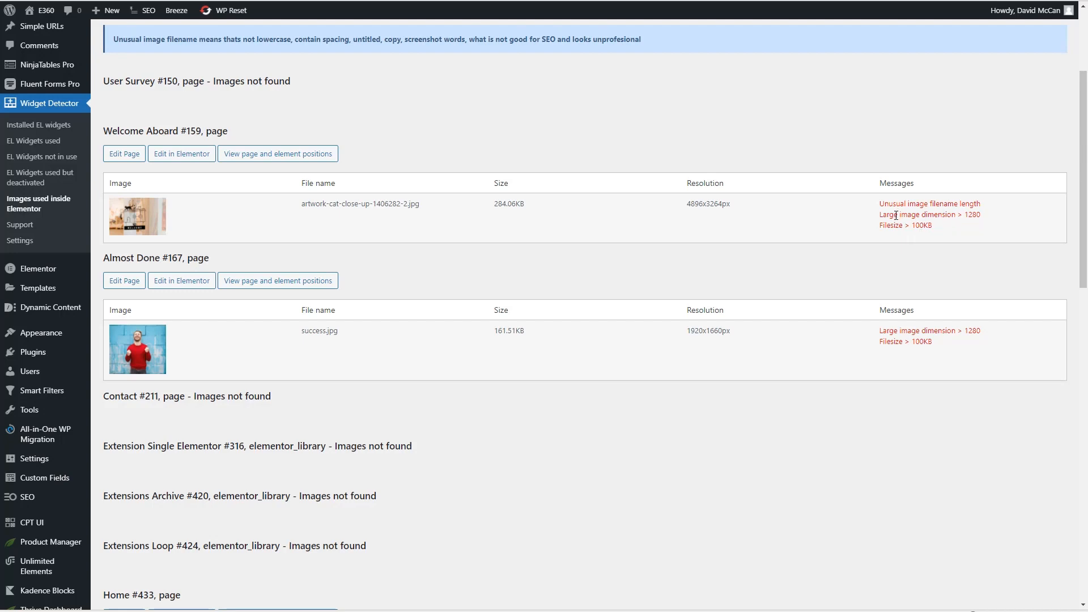
scroll(down, 3)
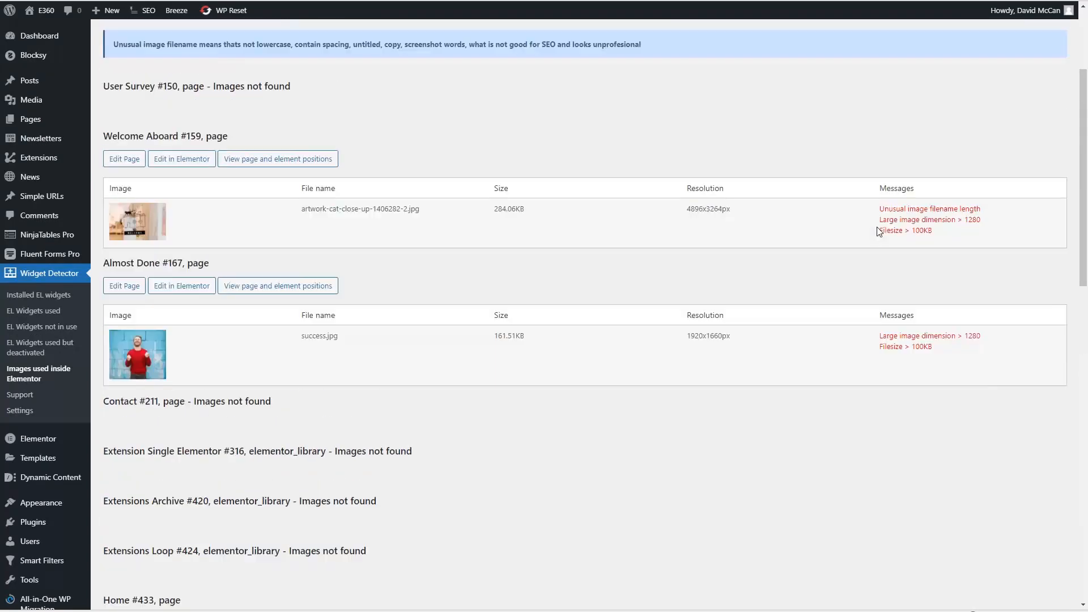
scroll(down, 3)
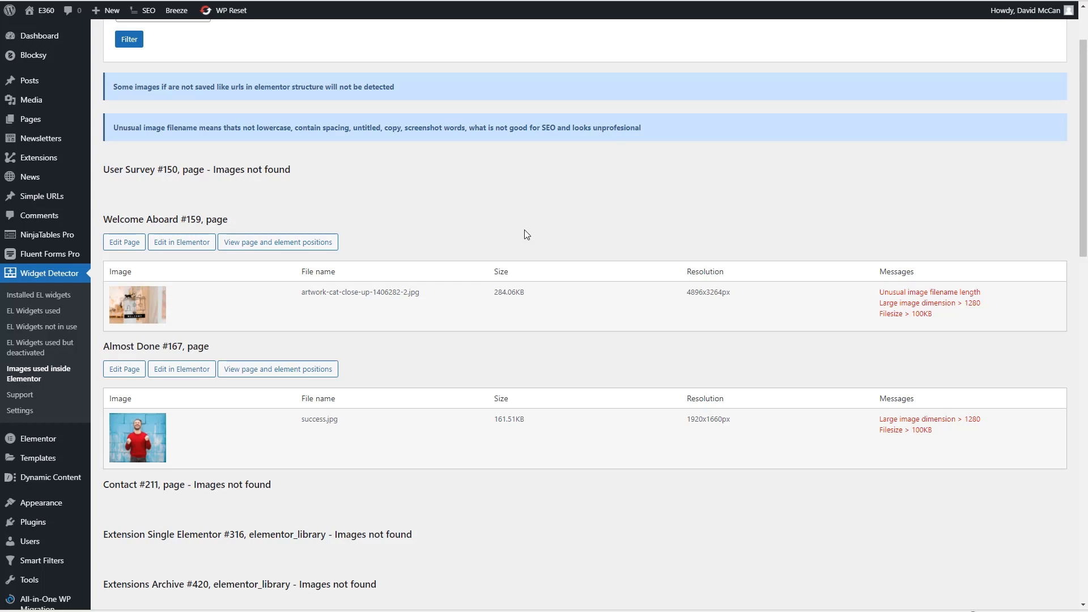
mouse_move(438, 255)
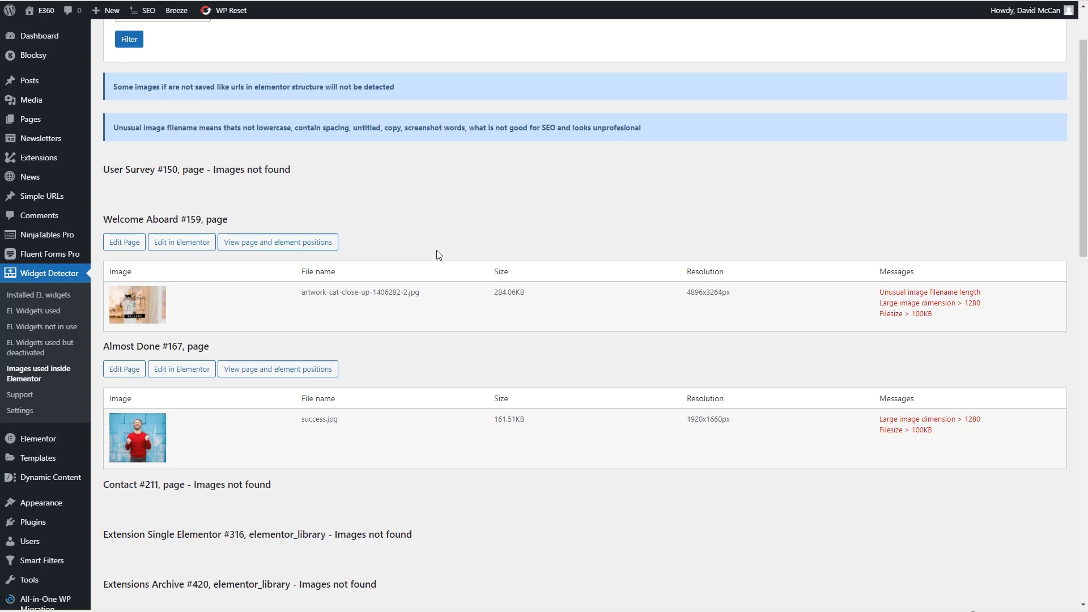
click(30, 119)
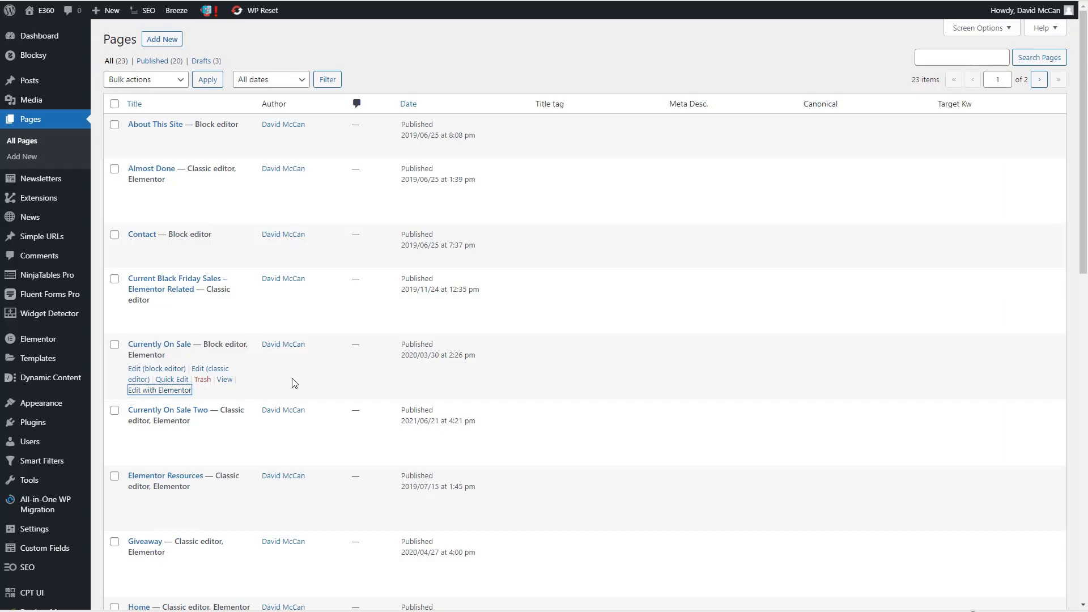
Step: Edit the Currently On Sale page with Elementor, showing its hero banner and heading
click(159, 390)
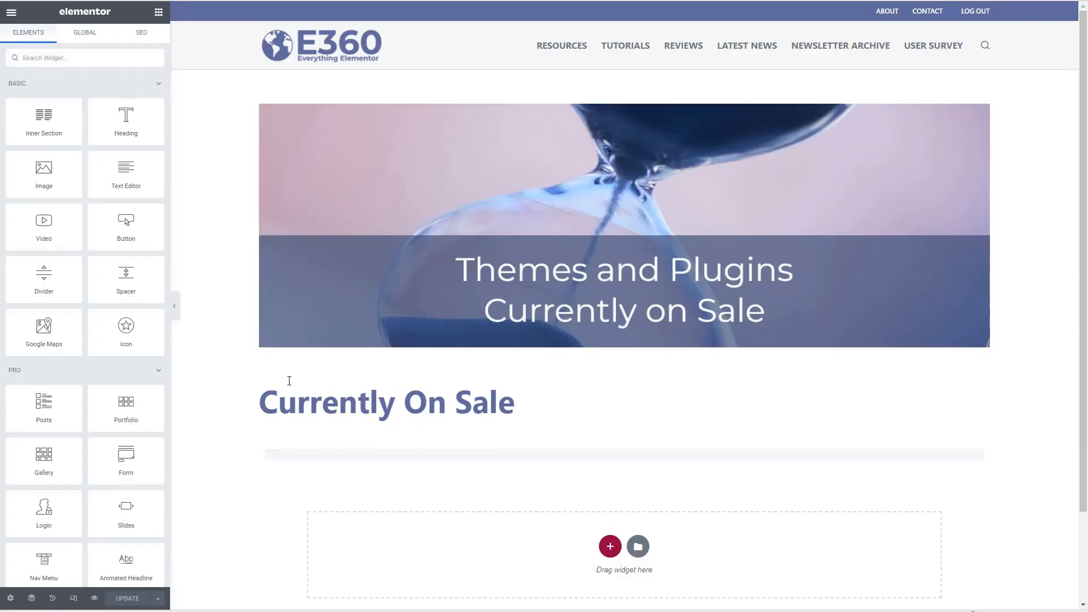